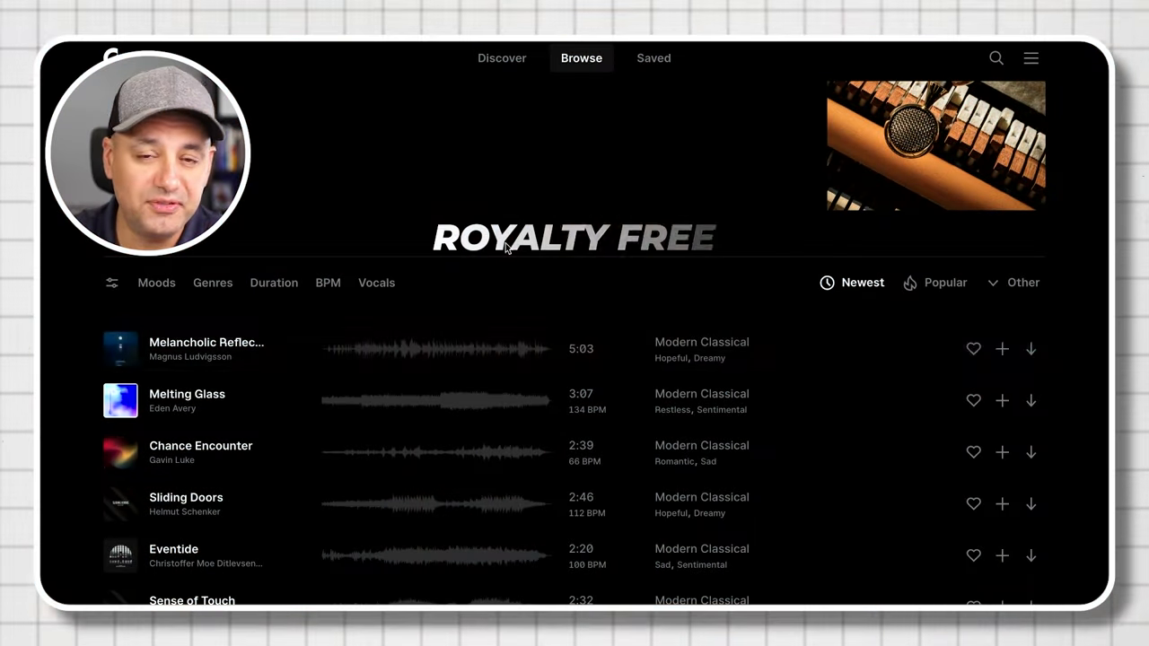
pyautogui.moveTo(944, 343)
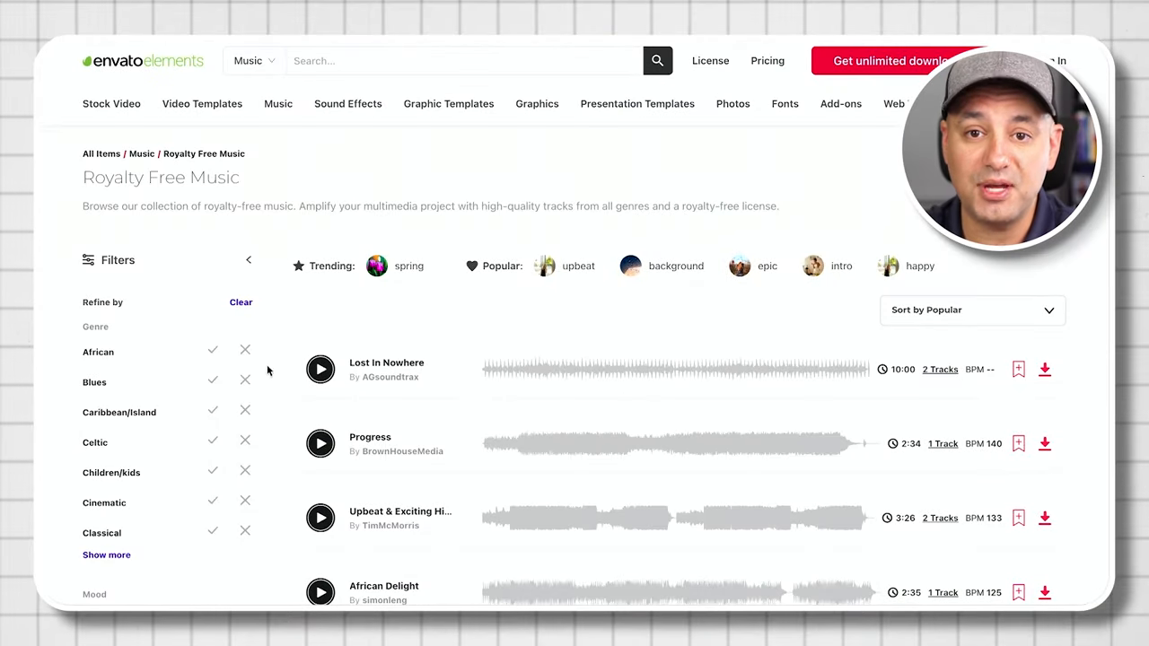
pyautogui.moveTo(1044, 370)
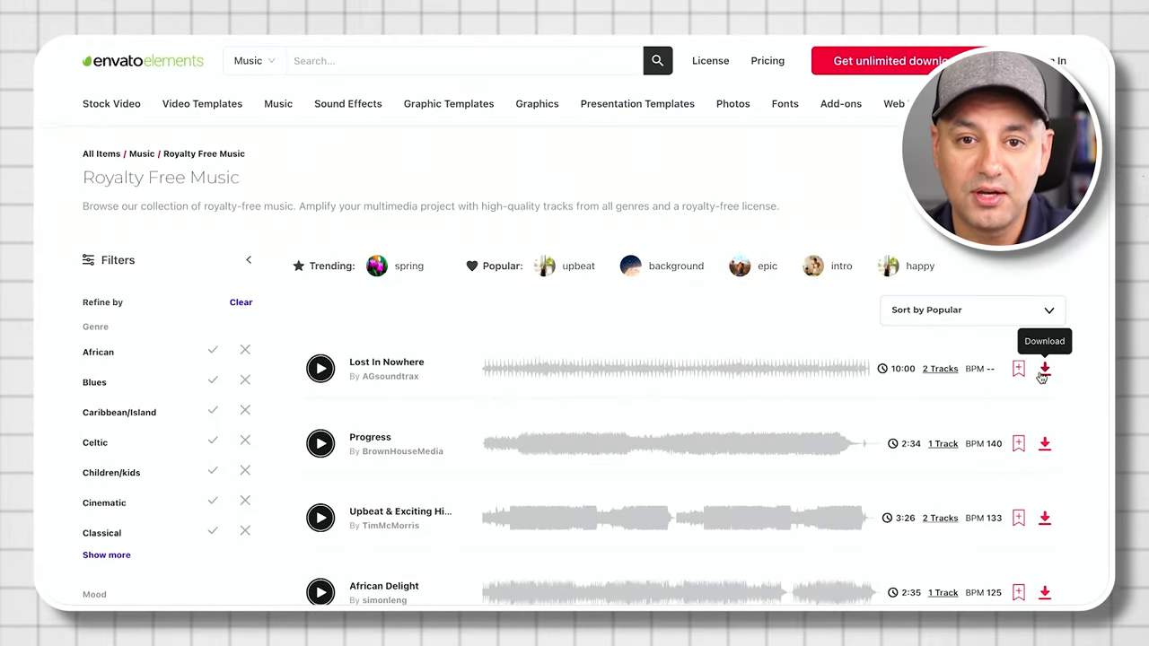
pyautogui.moveTo(254, 228)
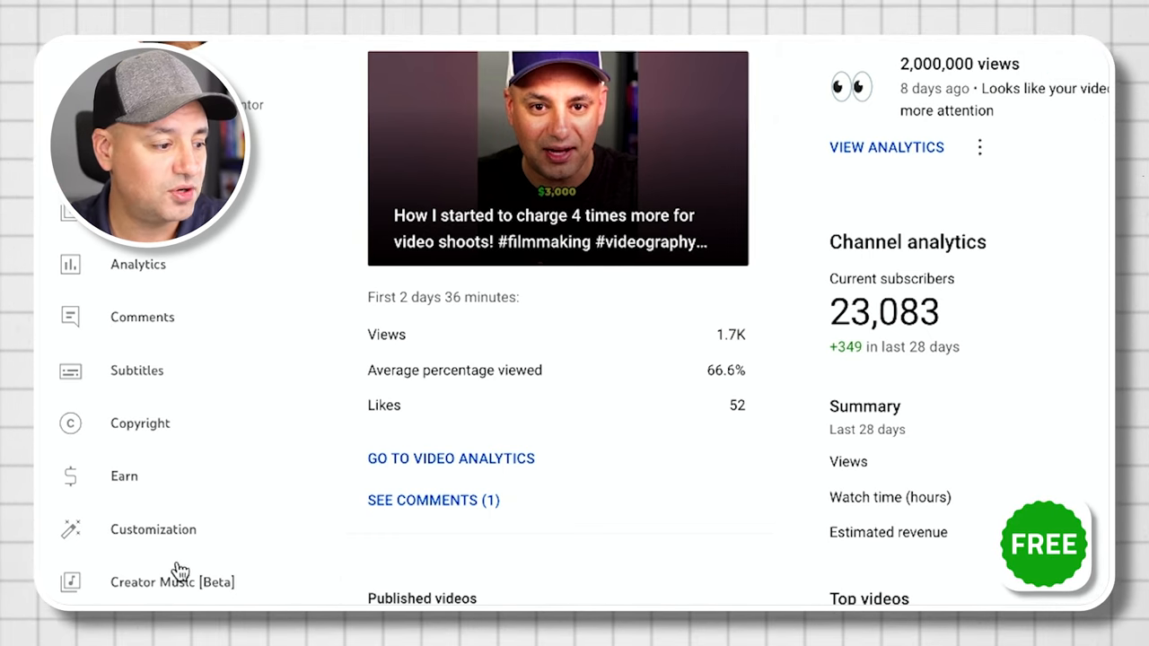
# Open Creator Music in YouTube Studio and list all tracks priced at $0.00.
pyautogui.click(162, 581)
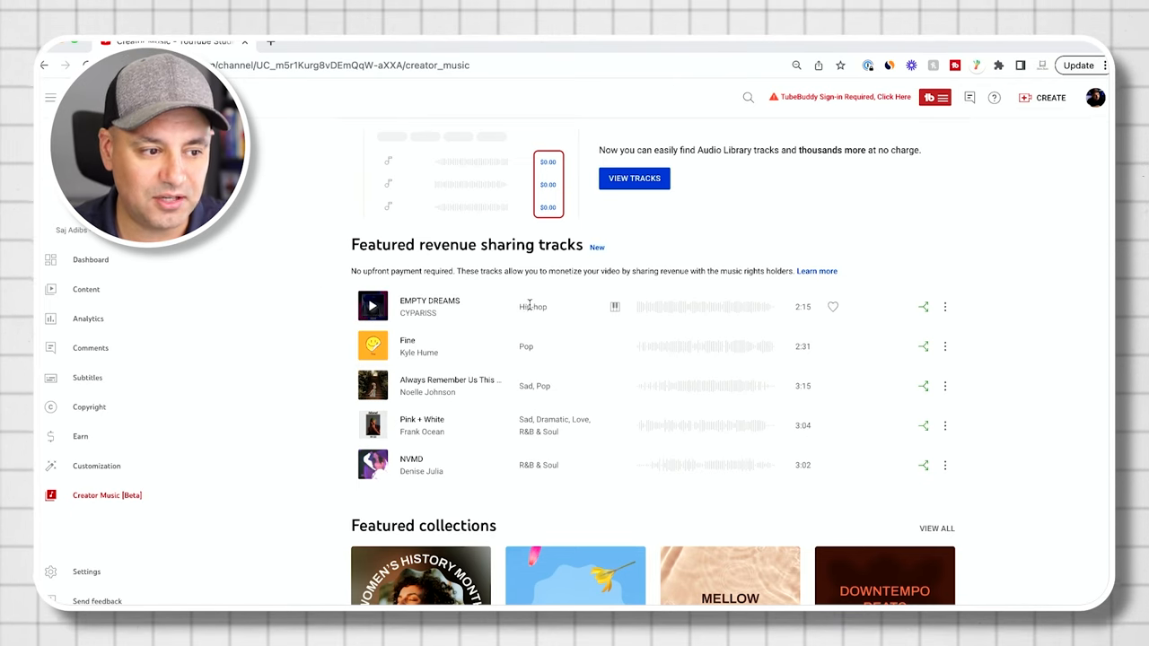
pyautogui.moveTo(429, 311)
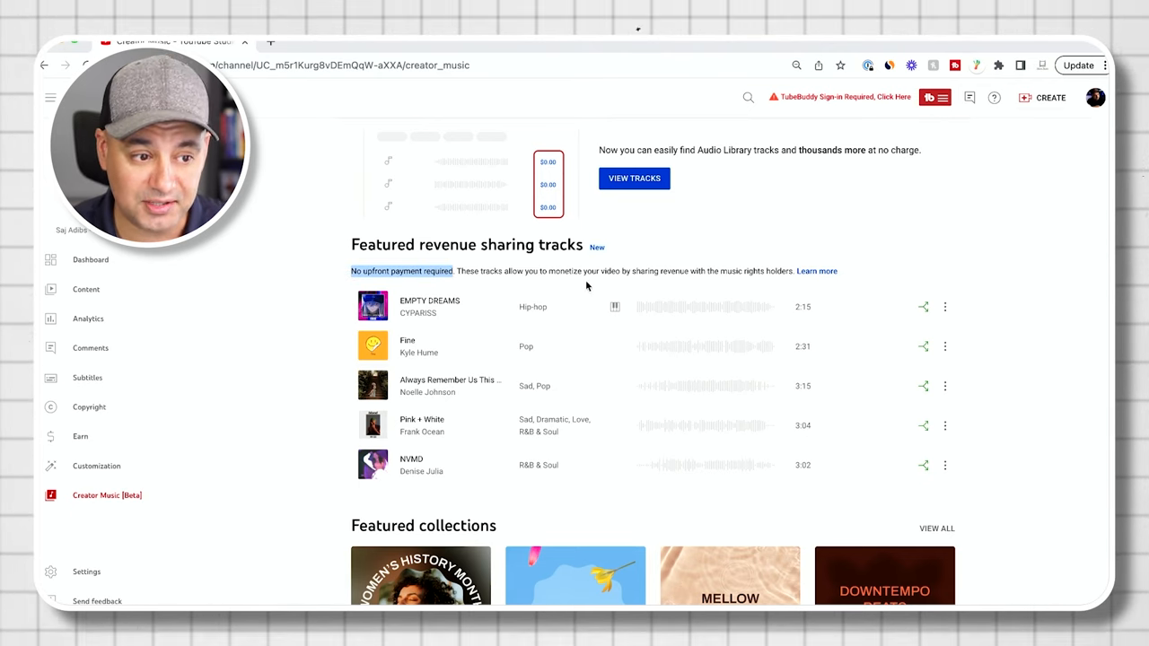
pyautogui.moveTo(655, 282)
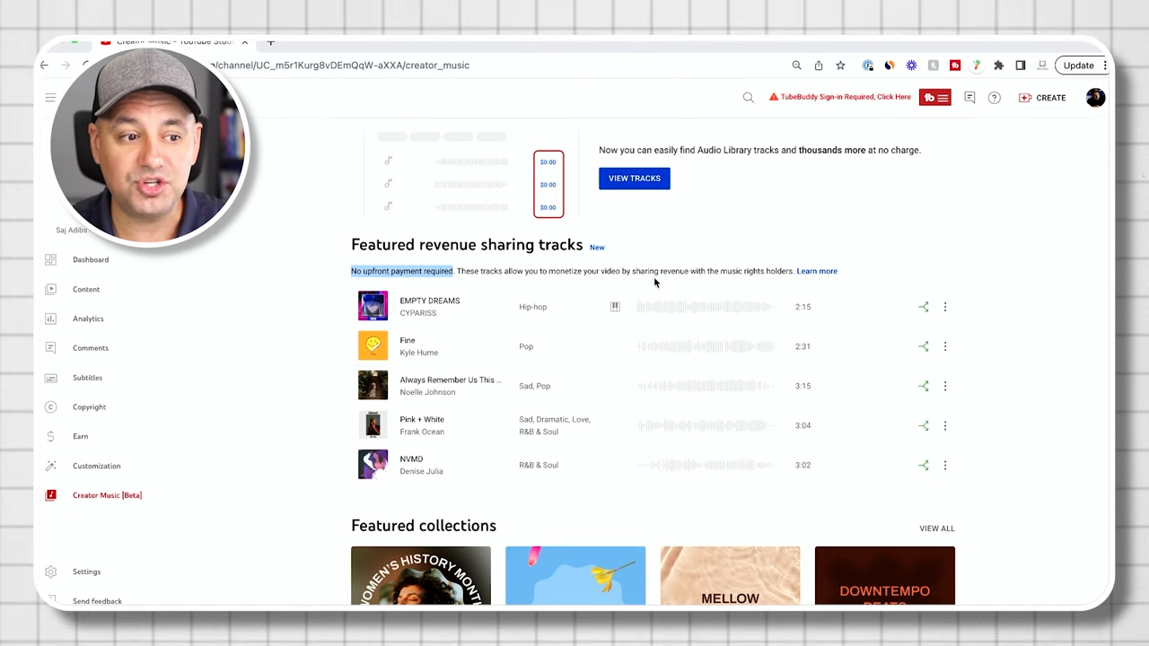
pyautogui.moveTo(763, 285)
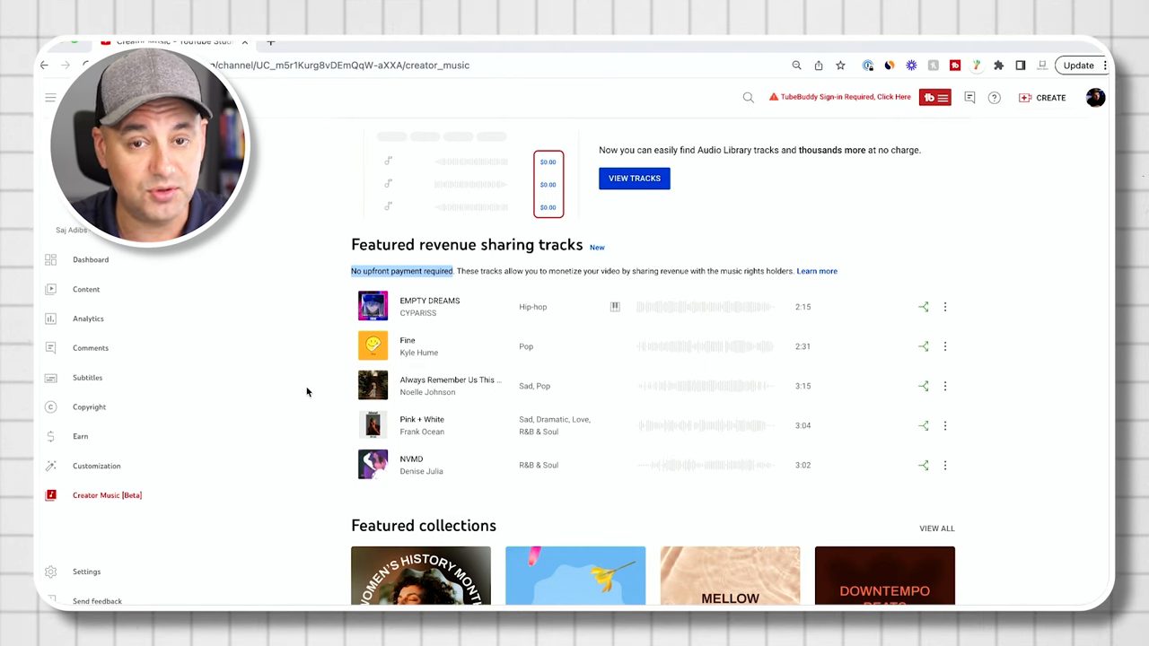
pyautogui.click(633, 178)
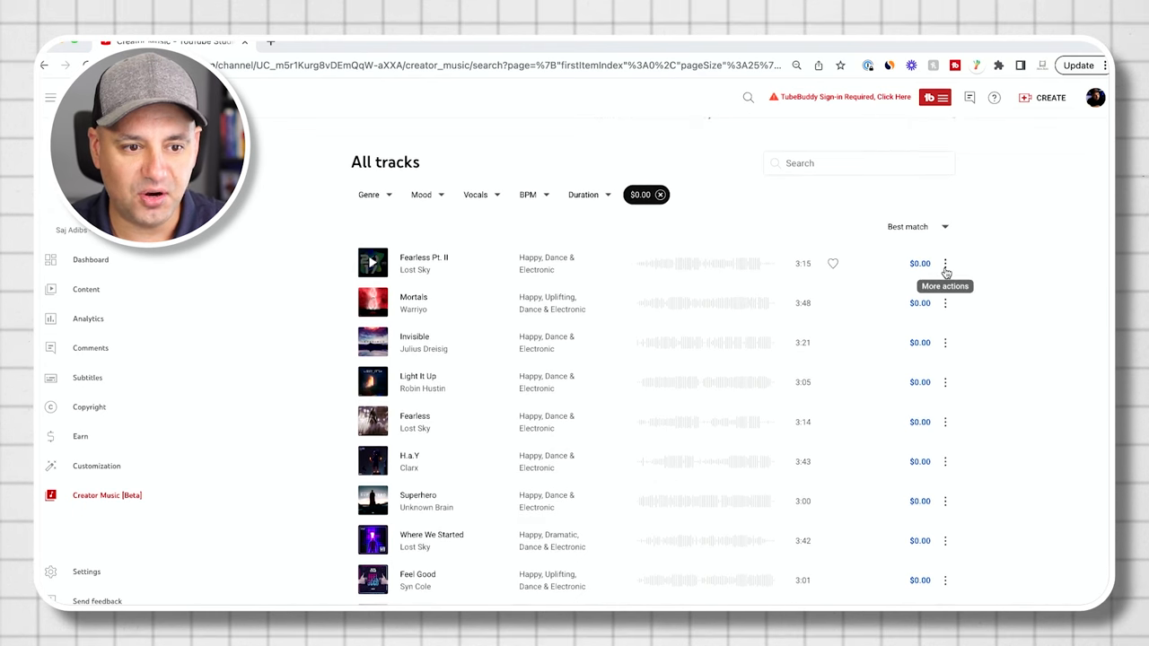
# Review the usage details for Fearless Pt. II by Lost Sky, then download it free.
pyautogui.click(946, 263)
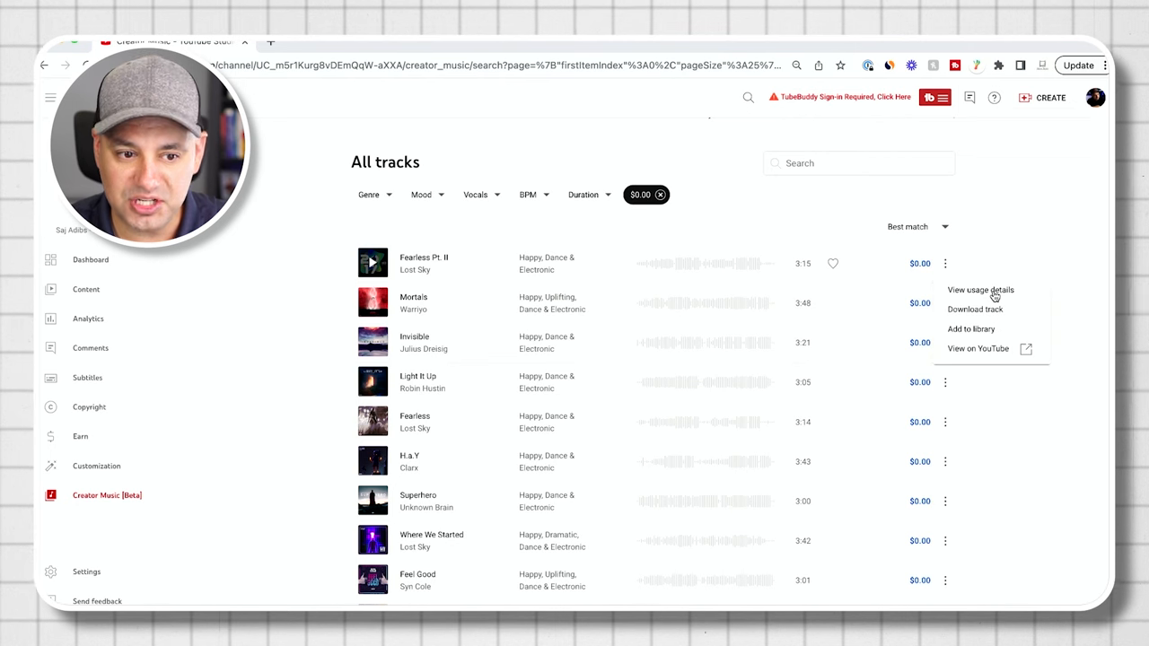
pyautogui.moveTo(965, 297)
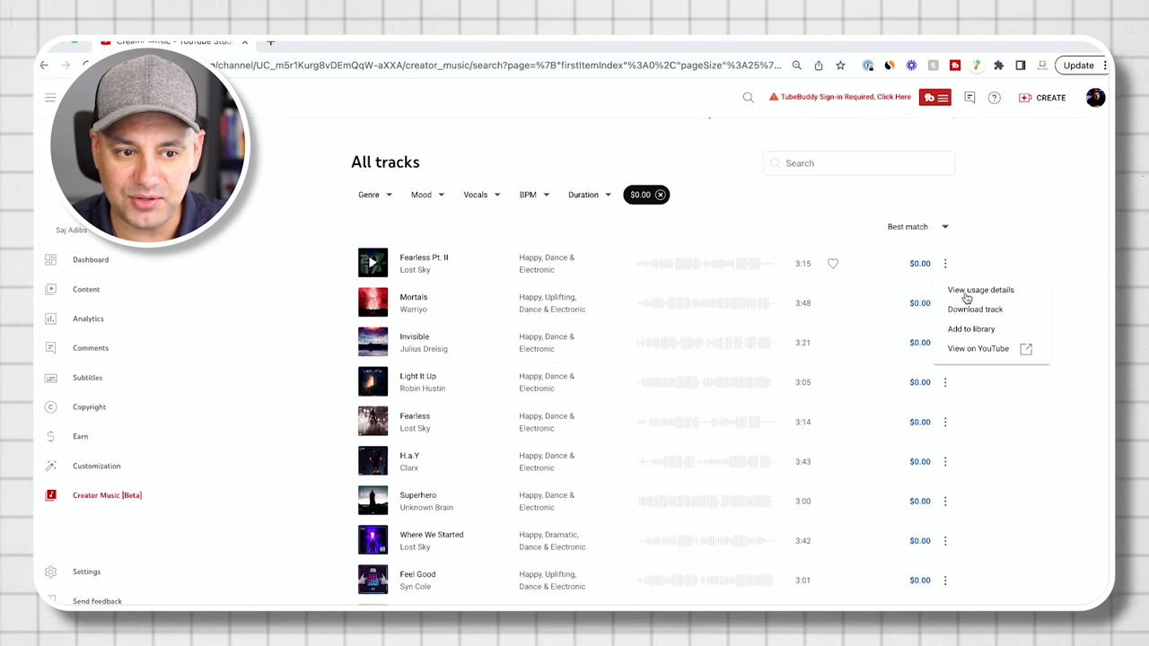
pyautogui.click(980, 290)
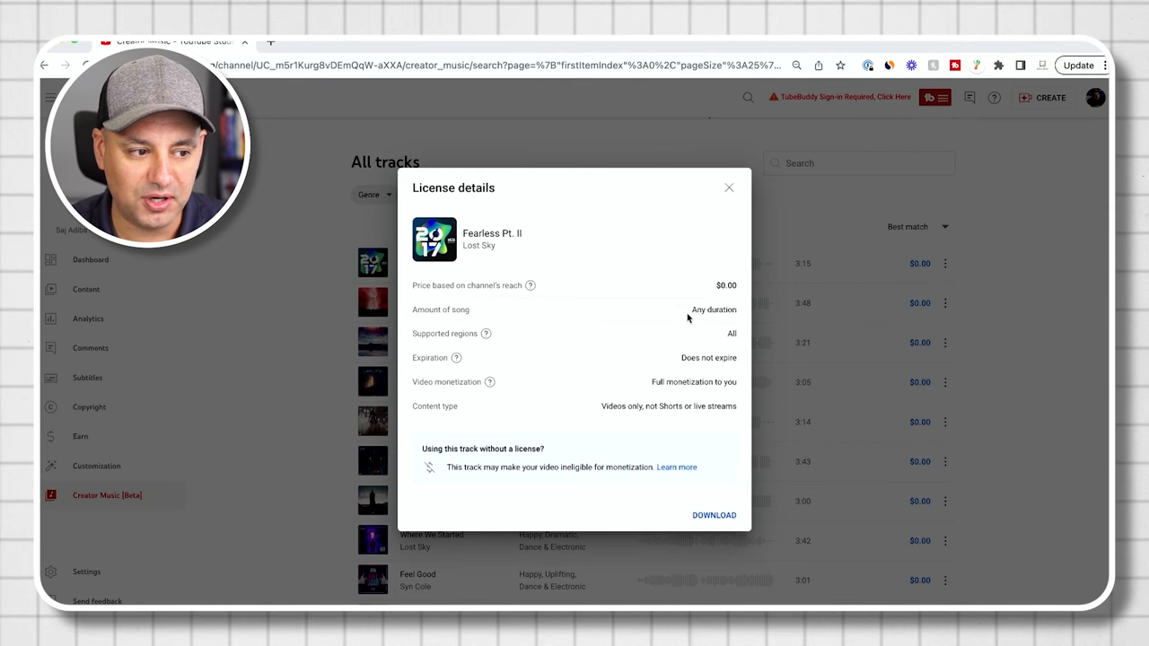
pyautogui.moveTo(682, 358)
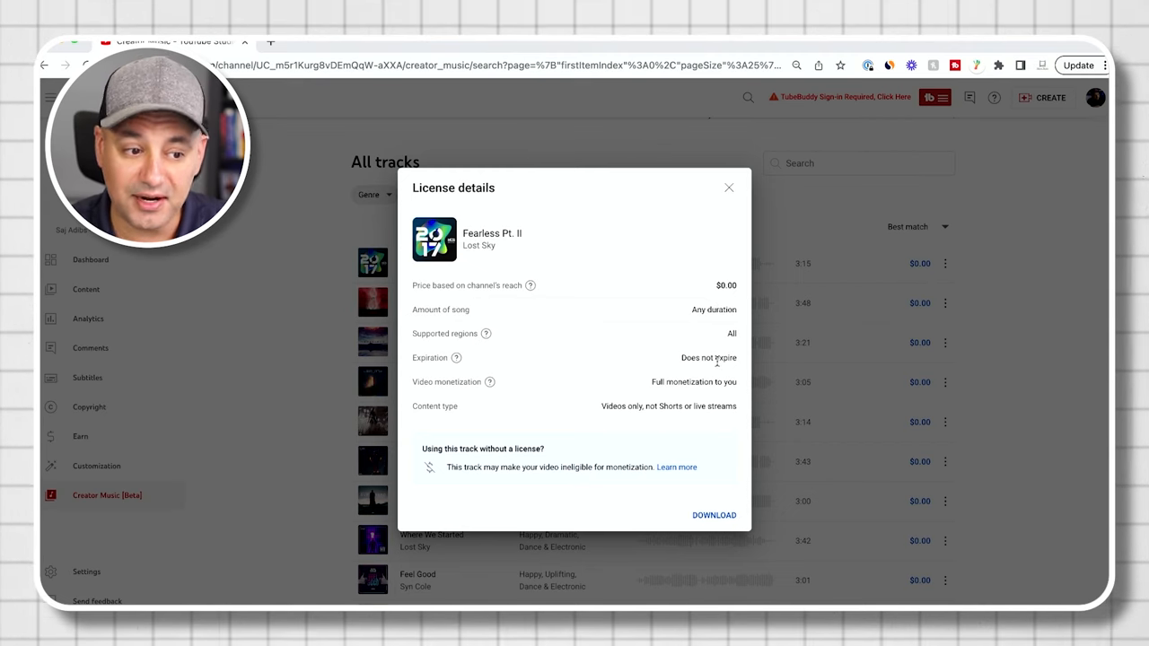
pyautogui.moveTo(711, 382)
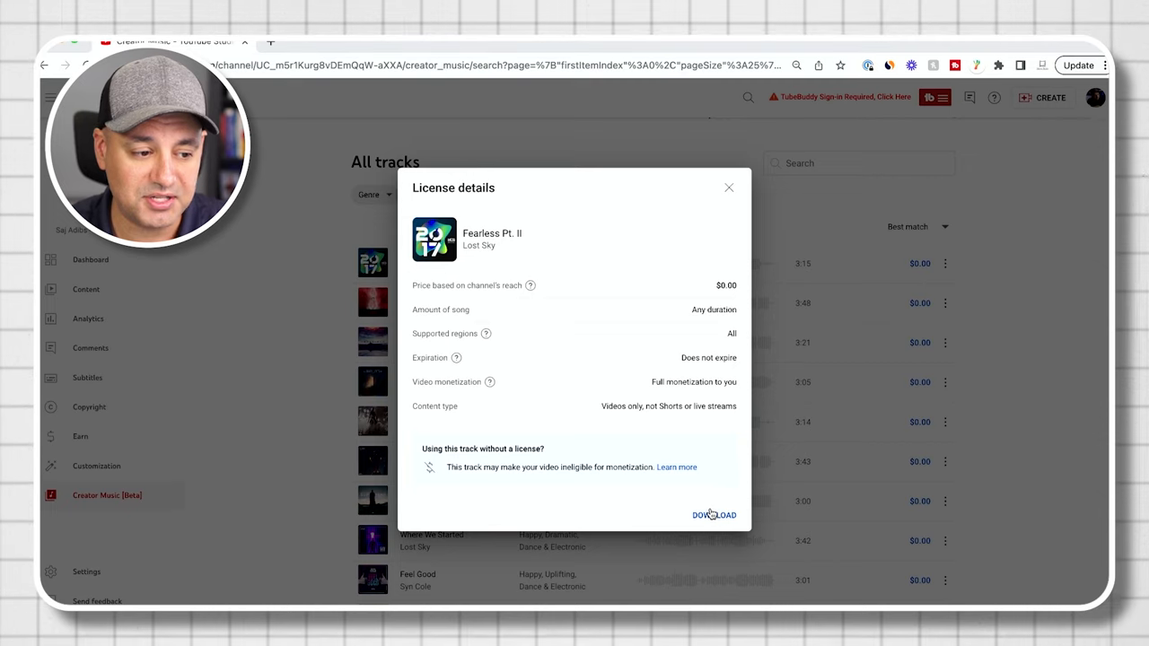
pyautogui.click(713, 515)
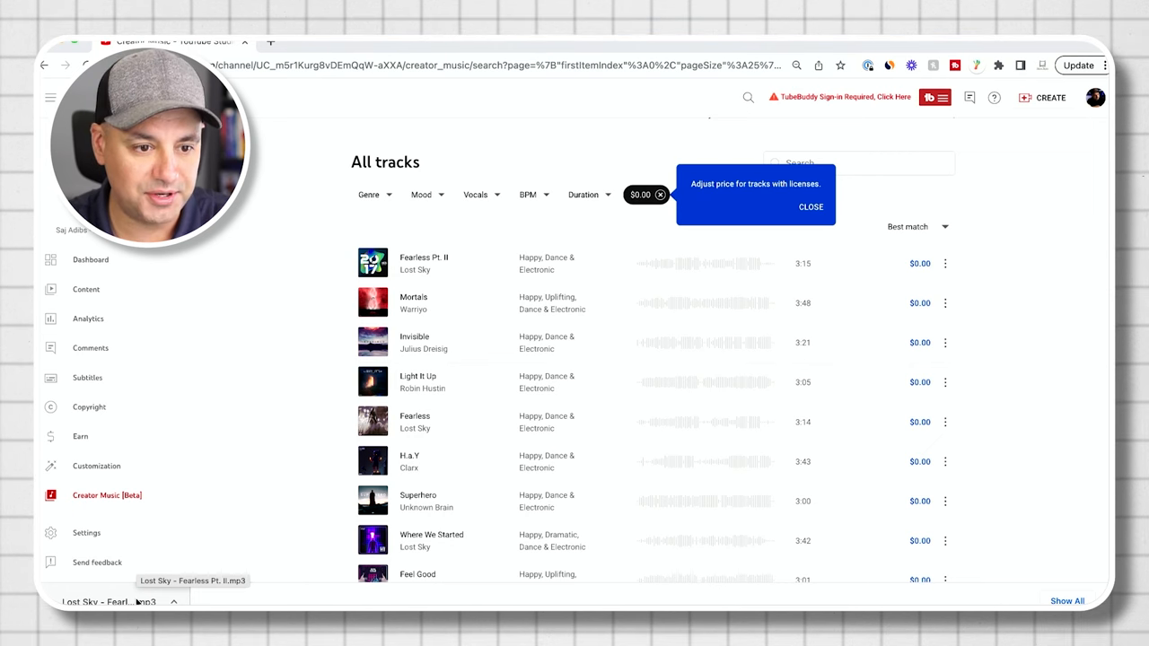
pyautogui.click(944, 302)
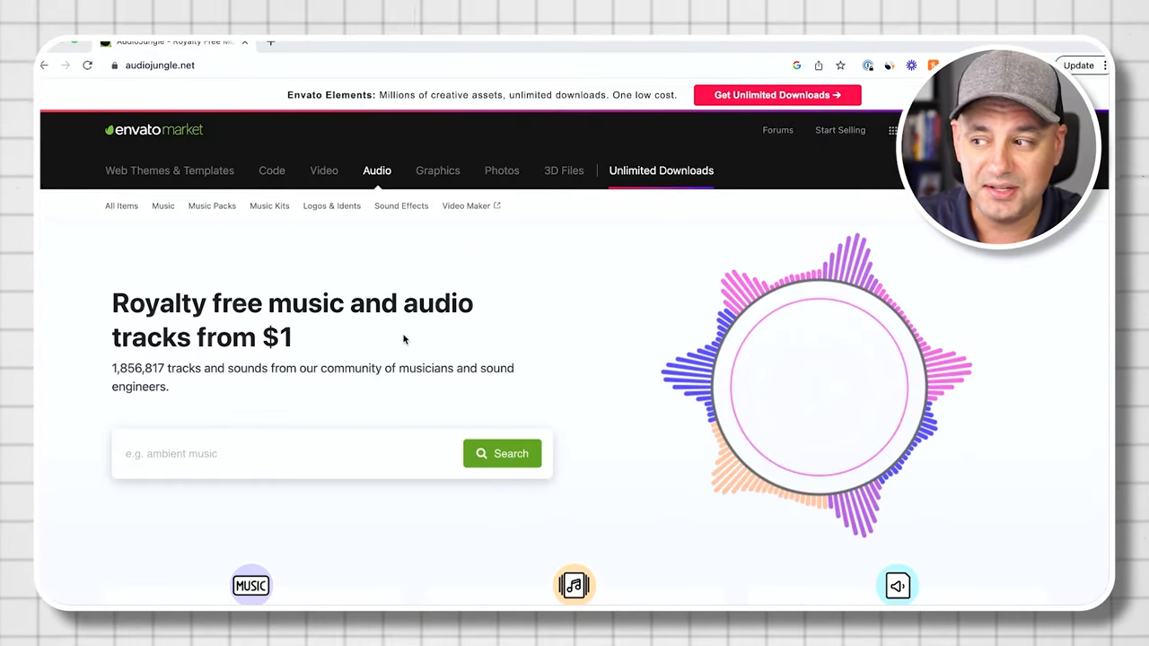
# Search AudioJungle for background music and view Festive Christmas Background Song's license options.
pyautogui.click(121, 205)
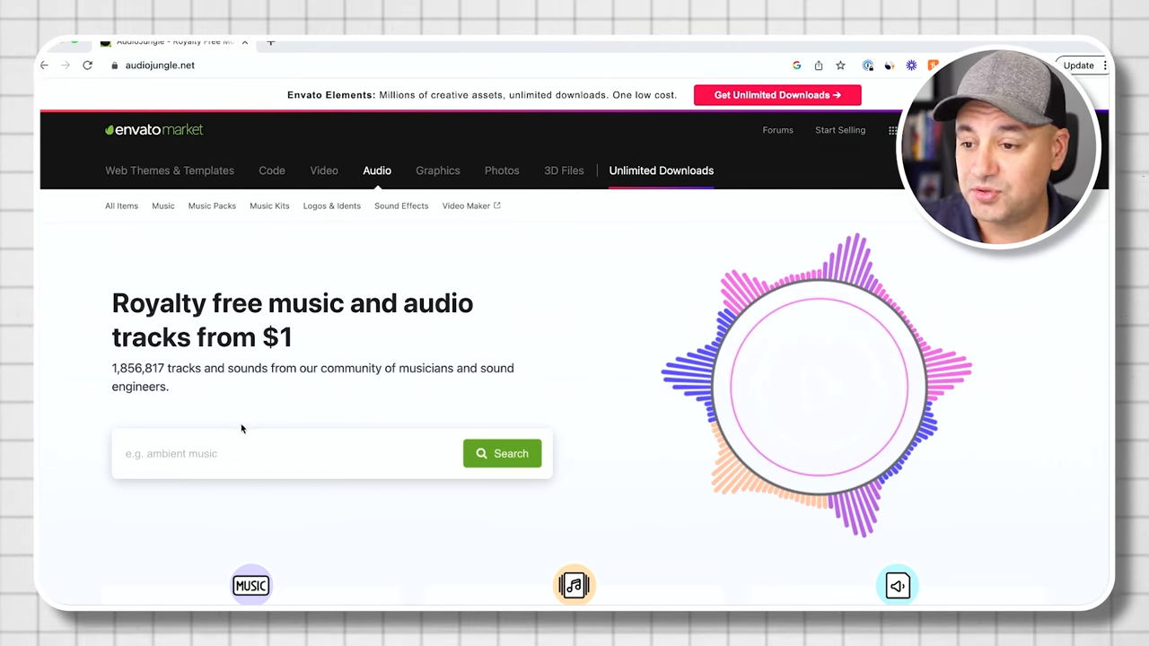
pyautogui.click(235, 453)
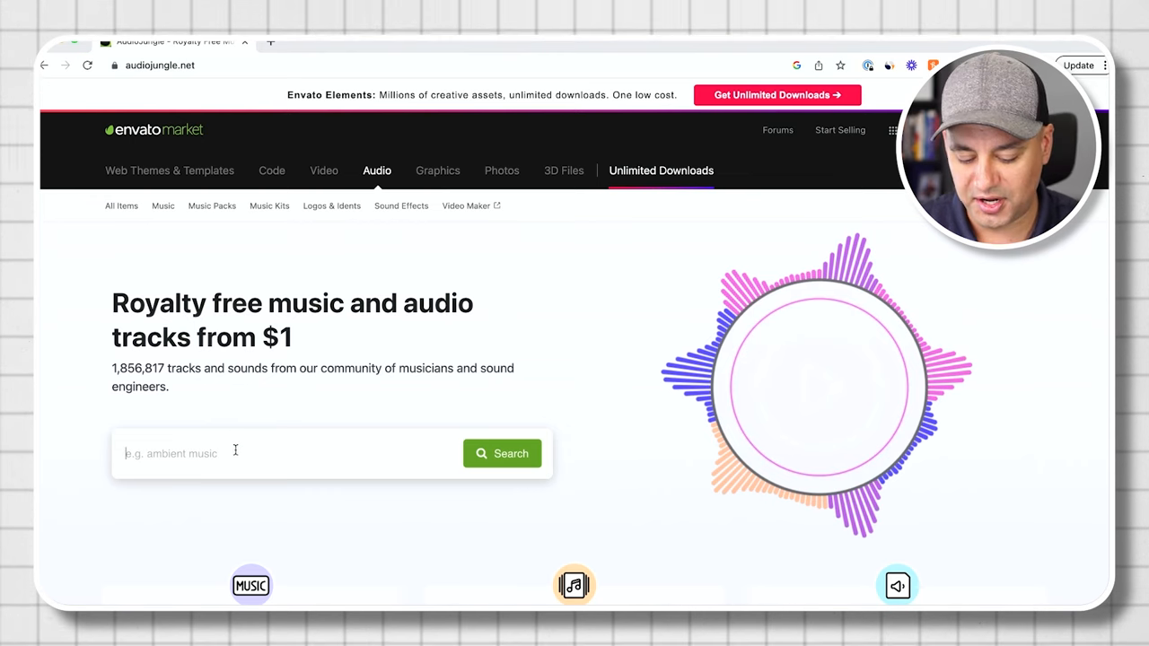
pyautogui.write('background songs')
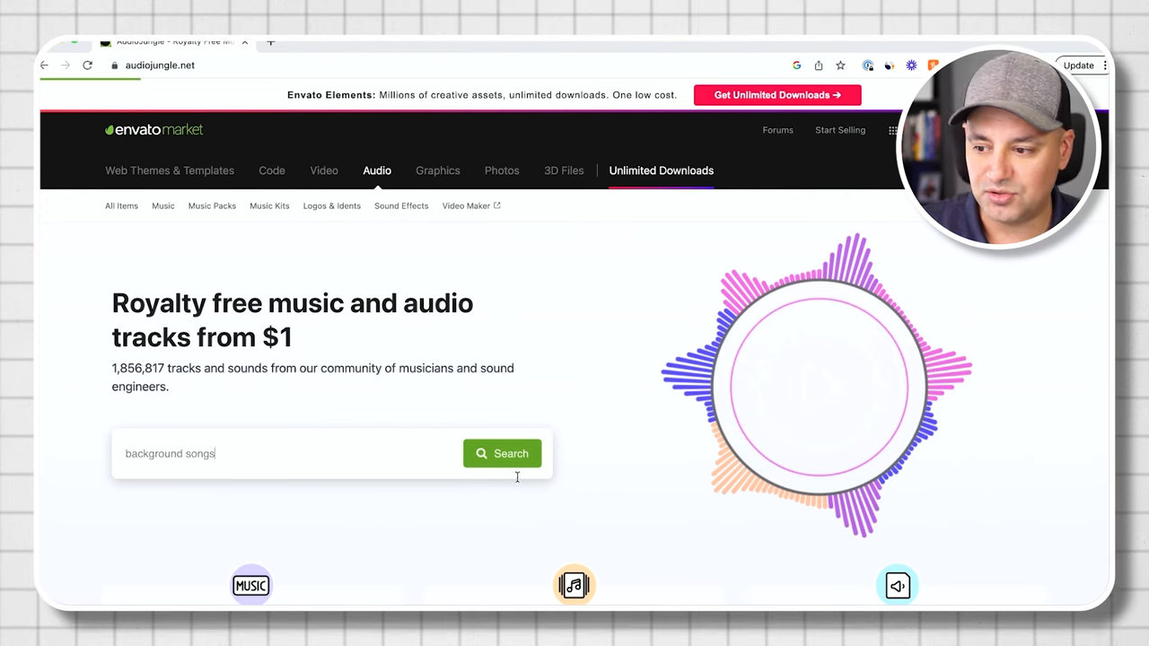
pyautogui.click(502, 453)
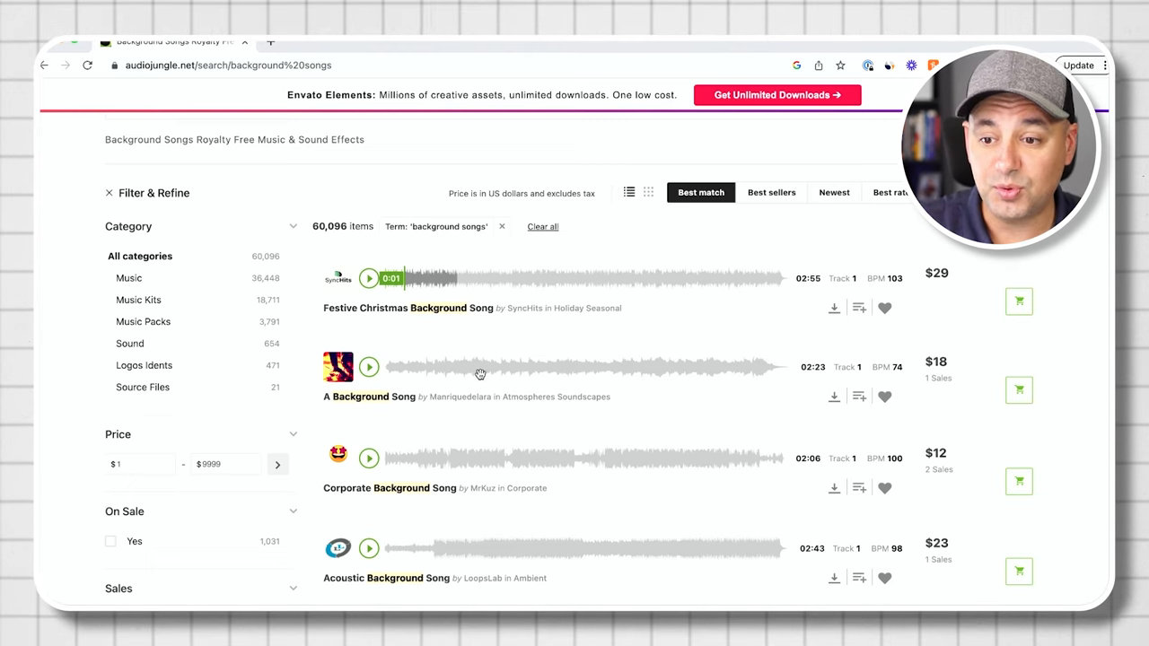
pyautogui.moveTo(485, 372)
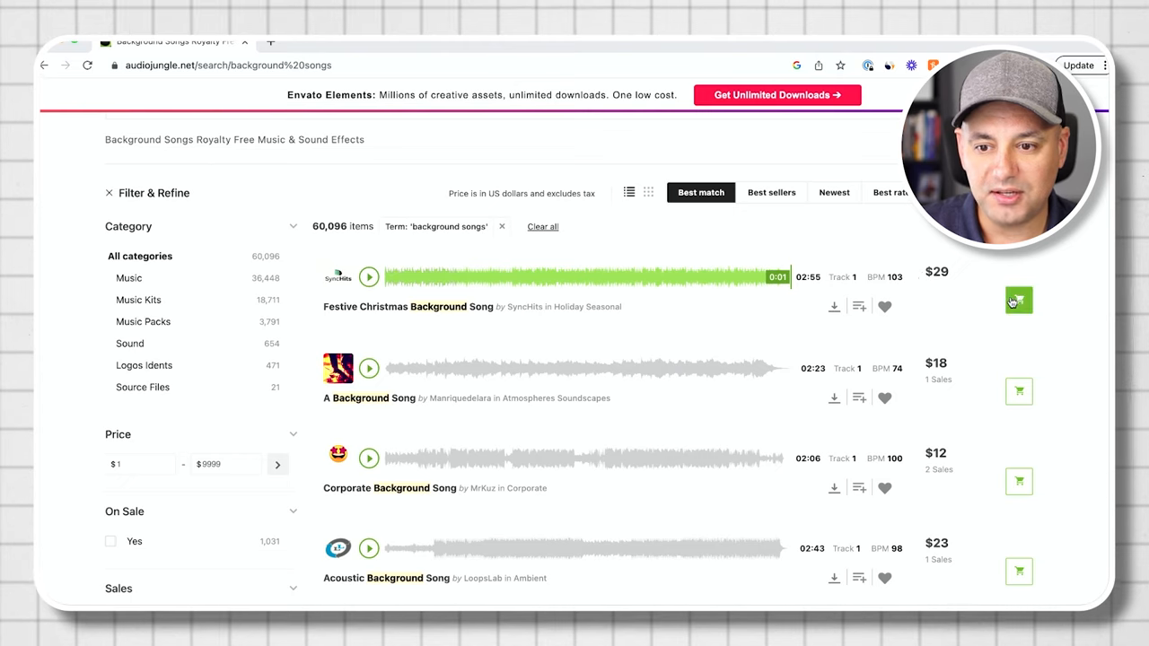
pyautogui.click(1017, 301)
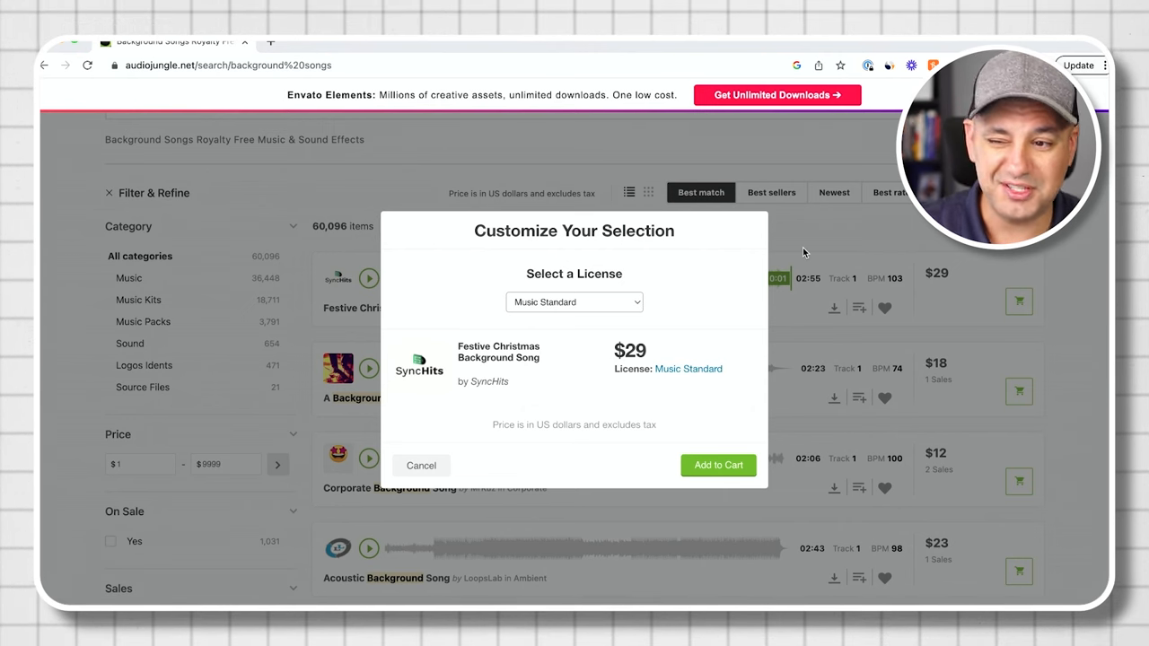
# Dismiss the $29 Music Standard license dialog without adding the song to the cart.
pyautogui.click(421, 465)
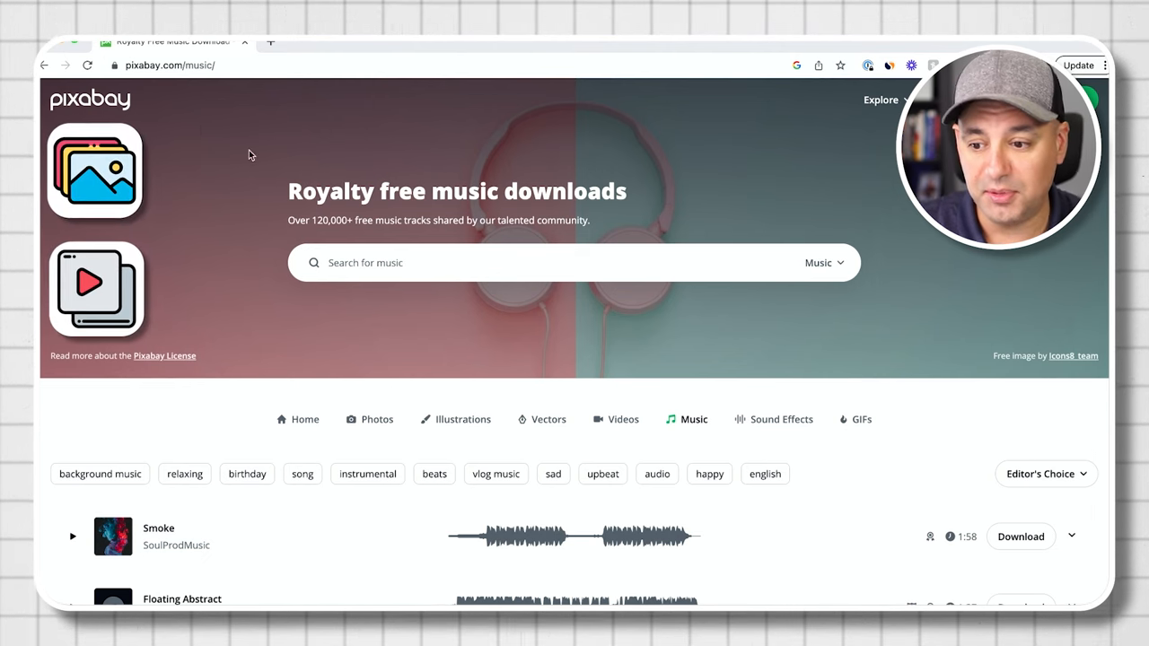
# Download the Pixabay track Smoke by SoulProdMusic as an mp3.
pyautogui.scroll(-3)
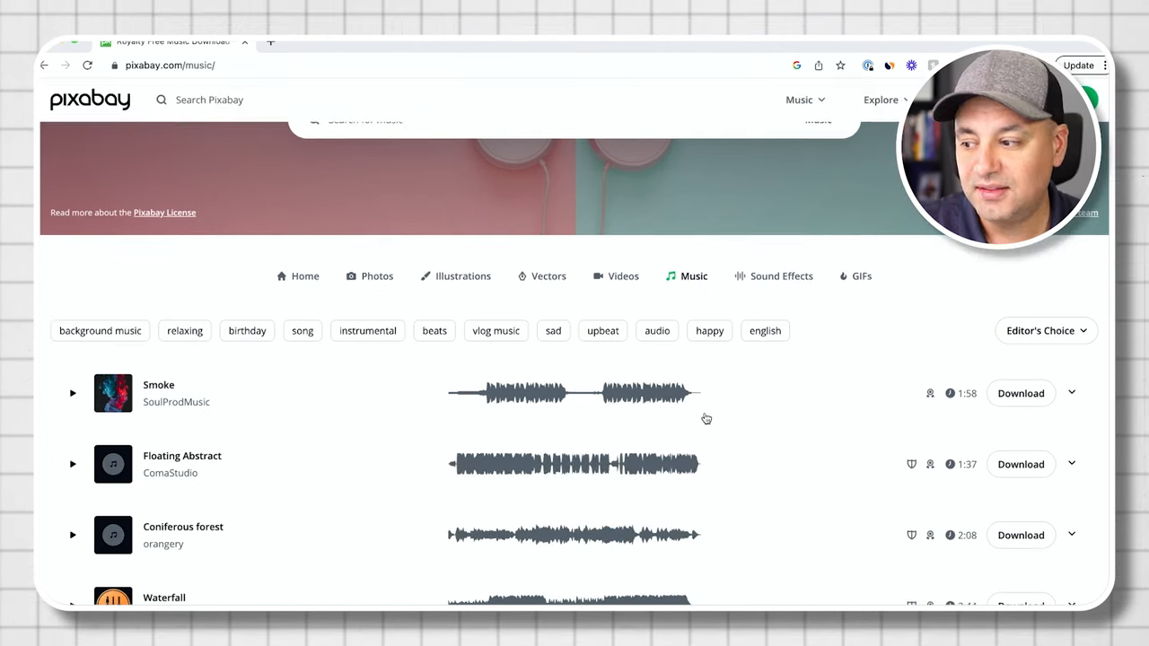
pyautogui.scroll(-3)
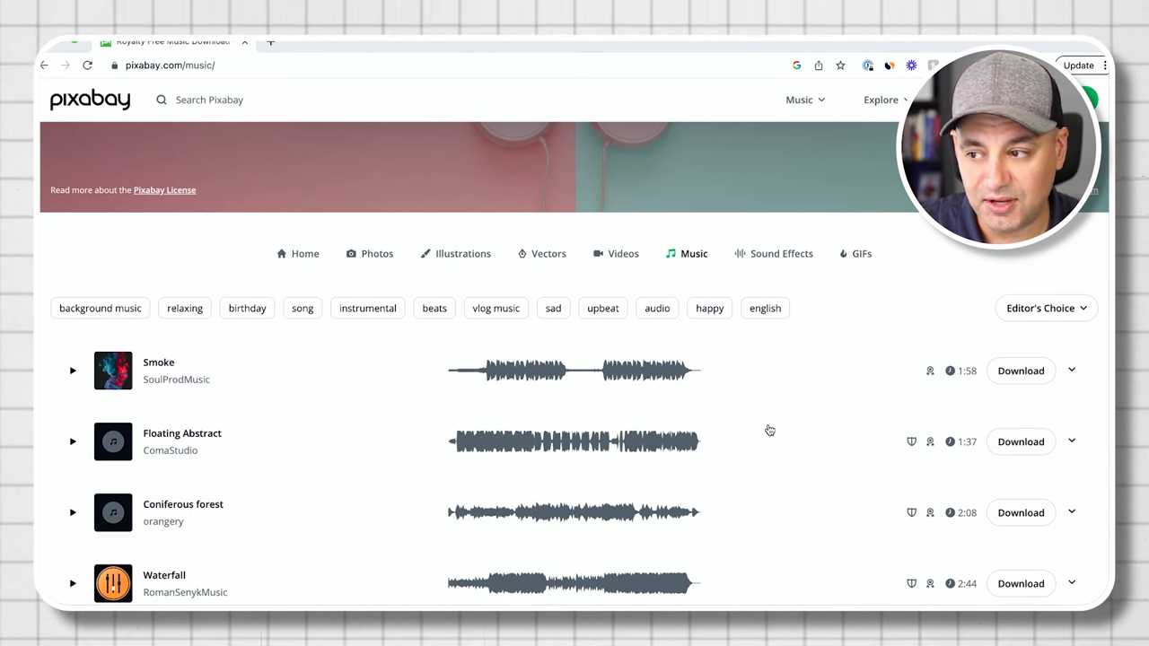
pyautogui.scroll(-3)
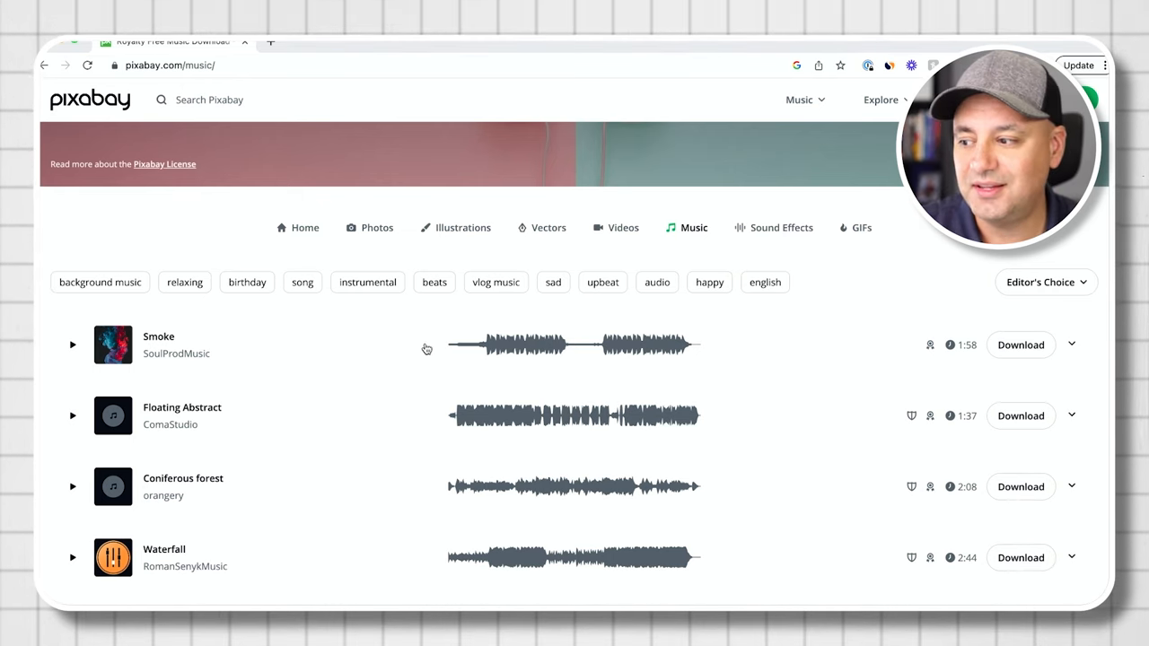
pyautogui.moveTo(954, 366)
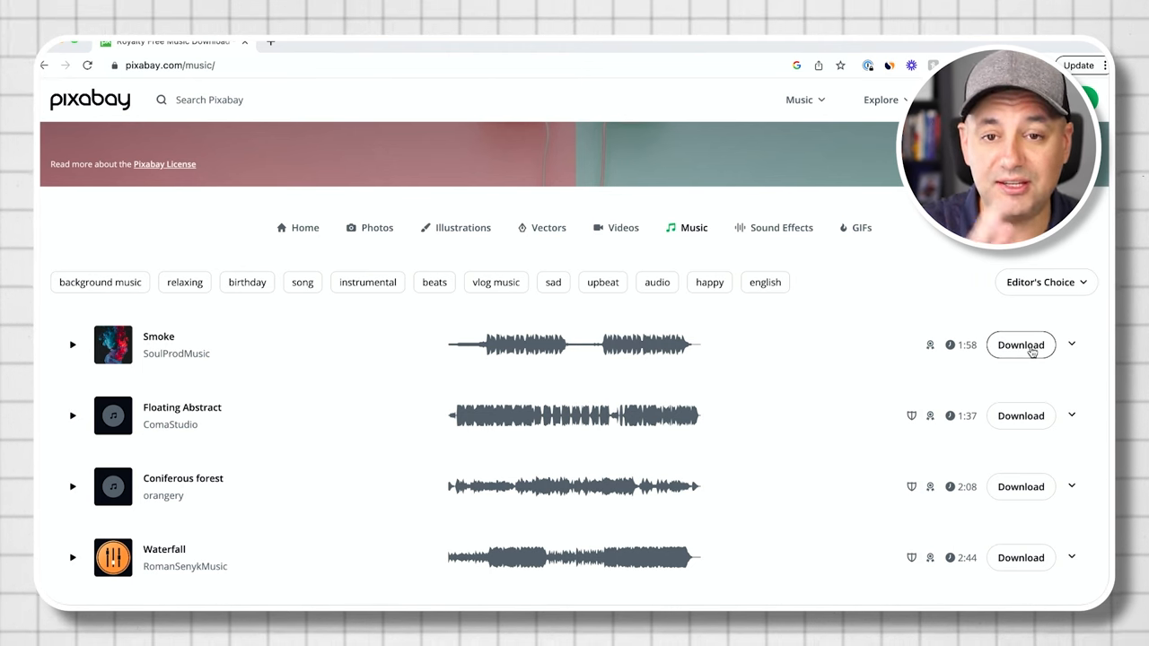
pyautogui.click(1020, 345)
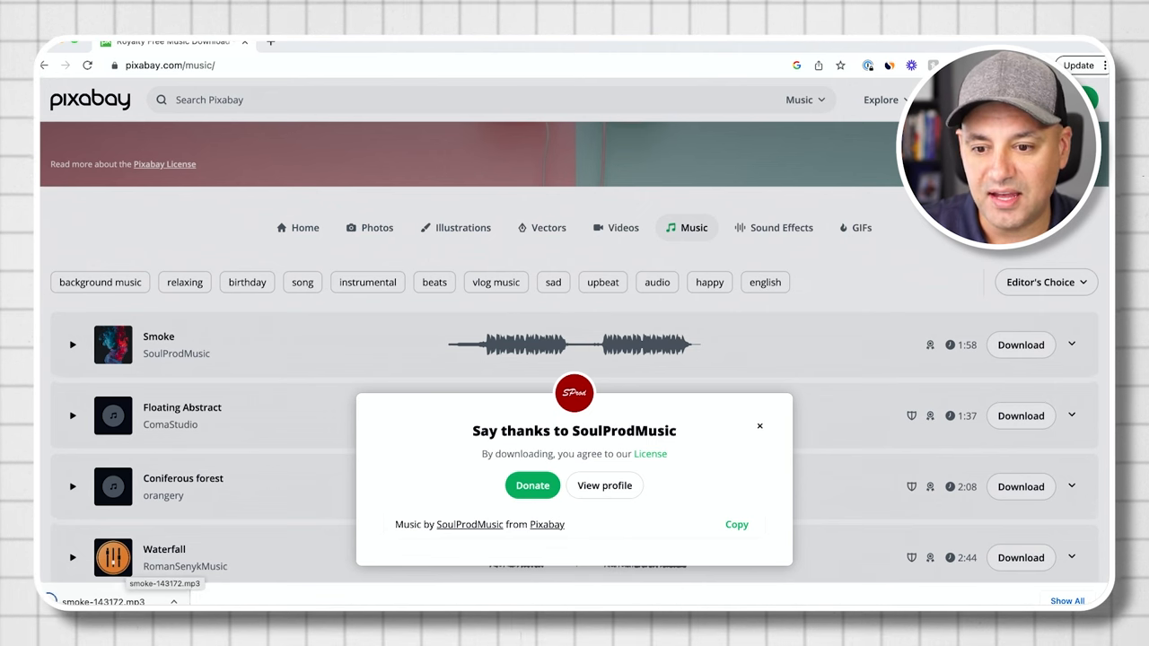
pyautogui.click(759, 426)
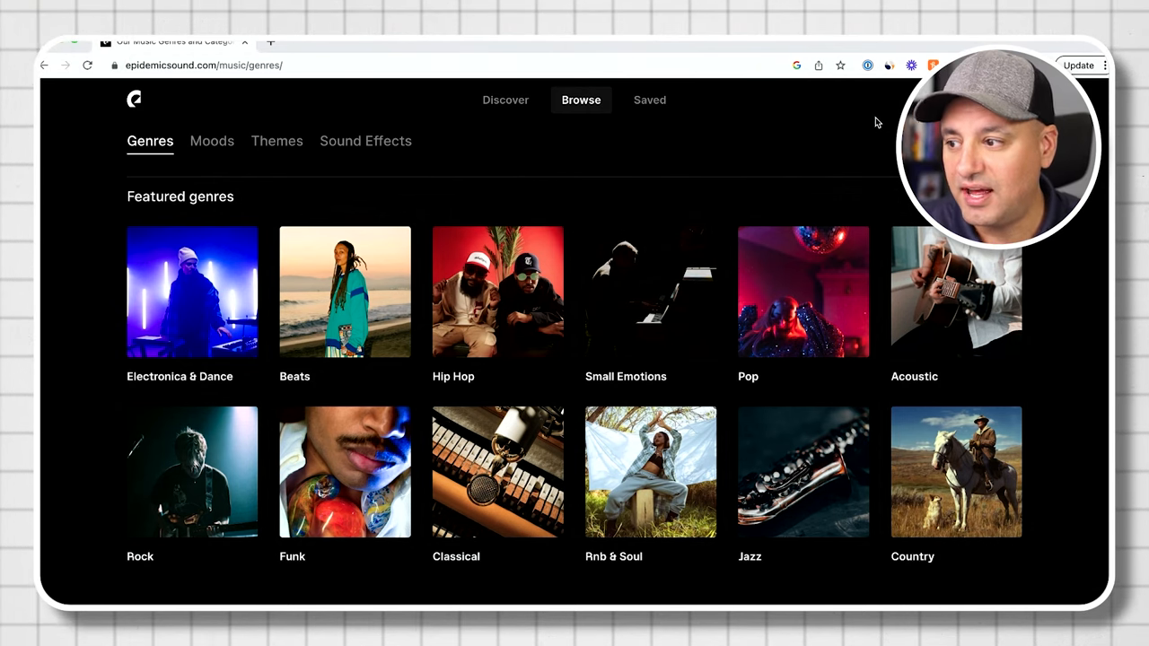
pyautogui.moveTo(537, 119)
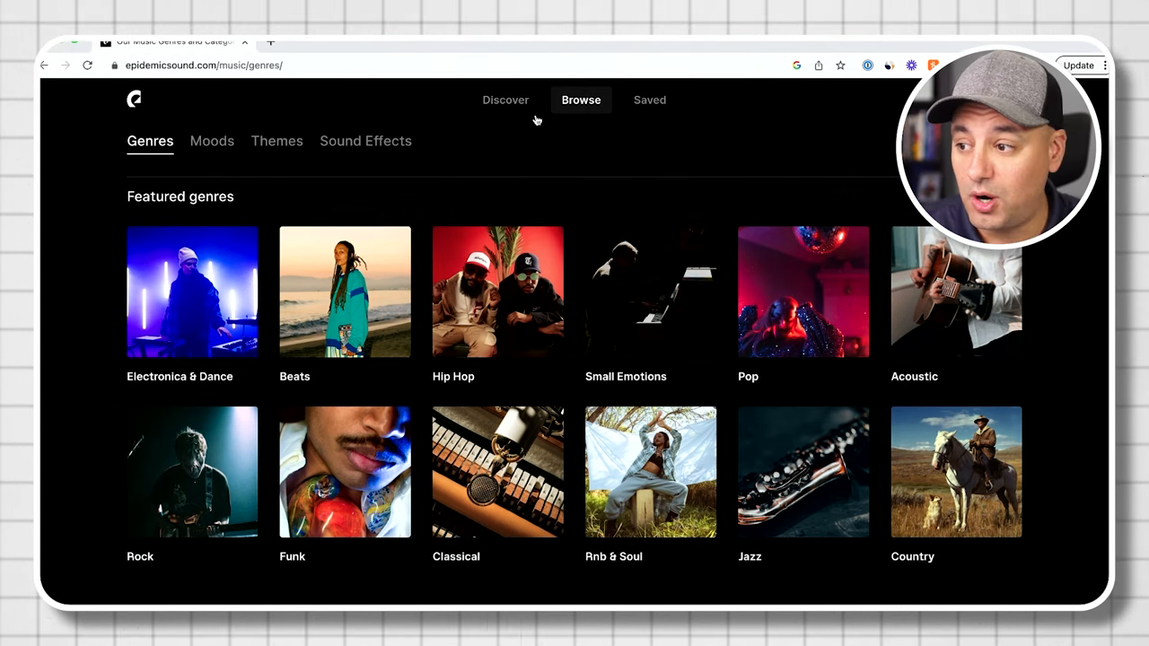
pyautogui.moveTo(576, 110)
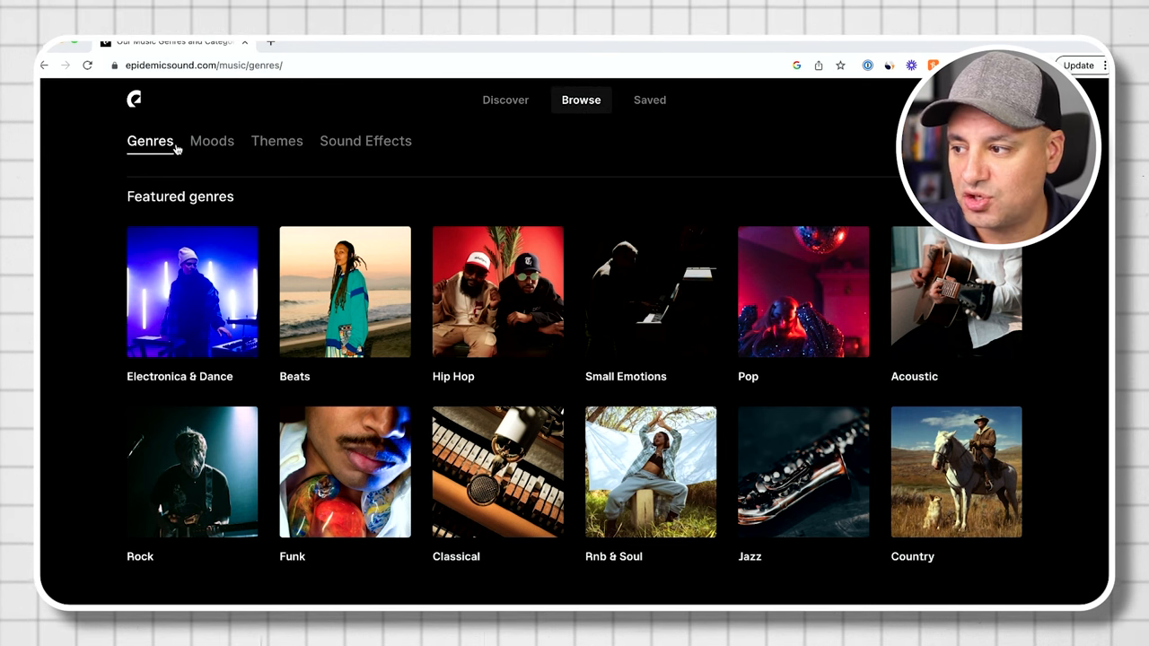
# View Epidemic Sound's Moods categories, then return to Genres and its A–Z subgenre list.
pyautogui.click(212, 141)
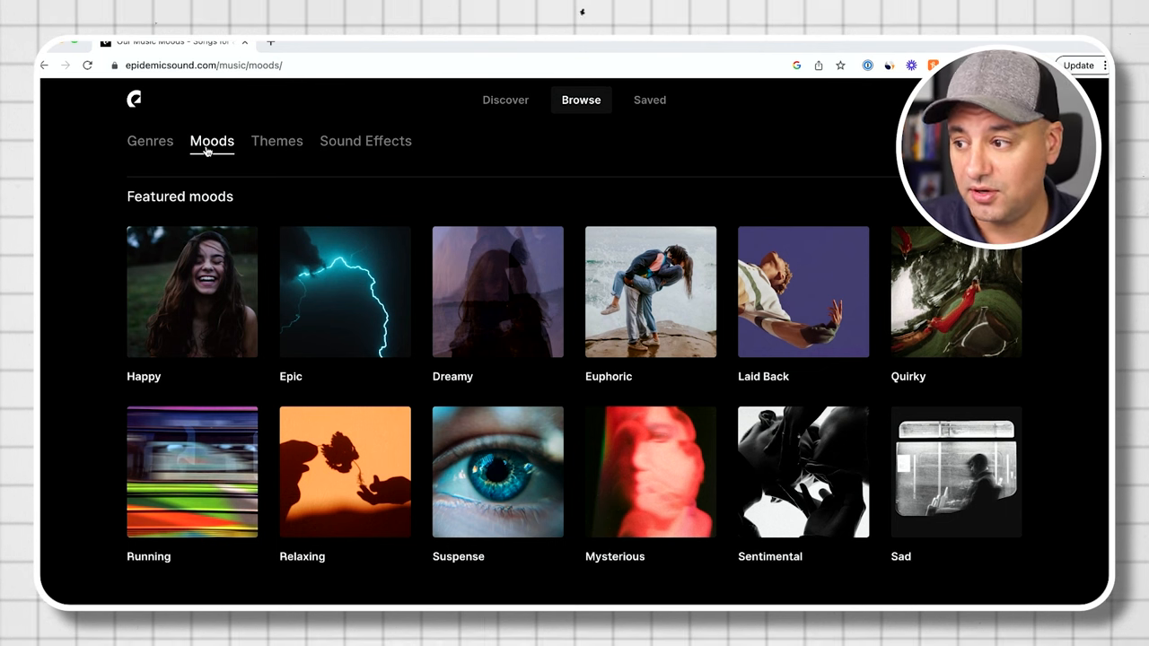
pyautogui.click(150, 141)
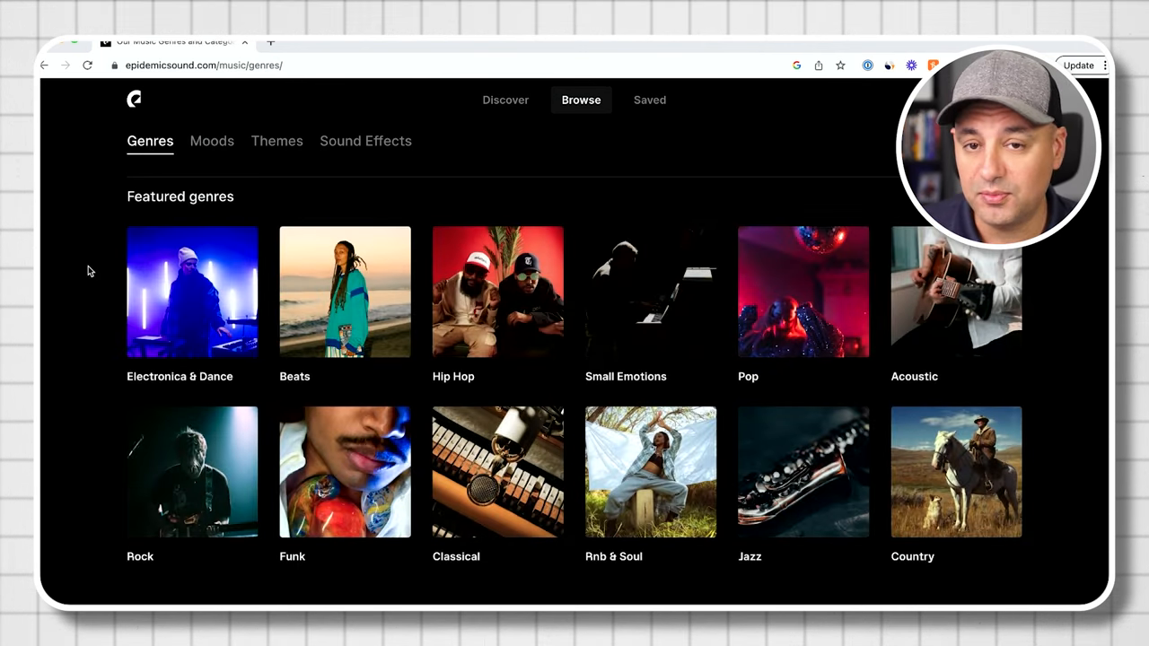
pyautogui.scroll(-3)
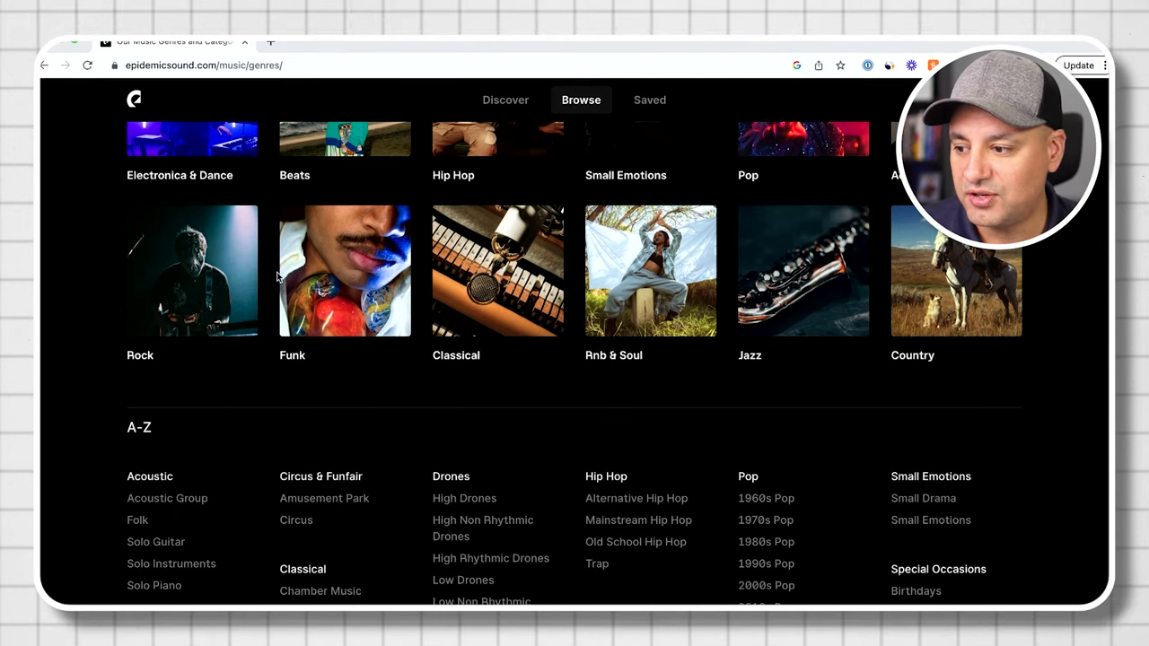
# Browse the tracks in Epidemic Sound's Classical genre.
pyautogui.click(496, 271)
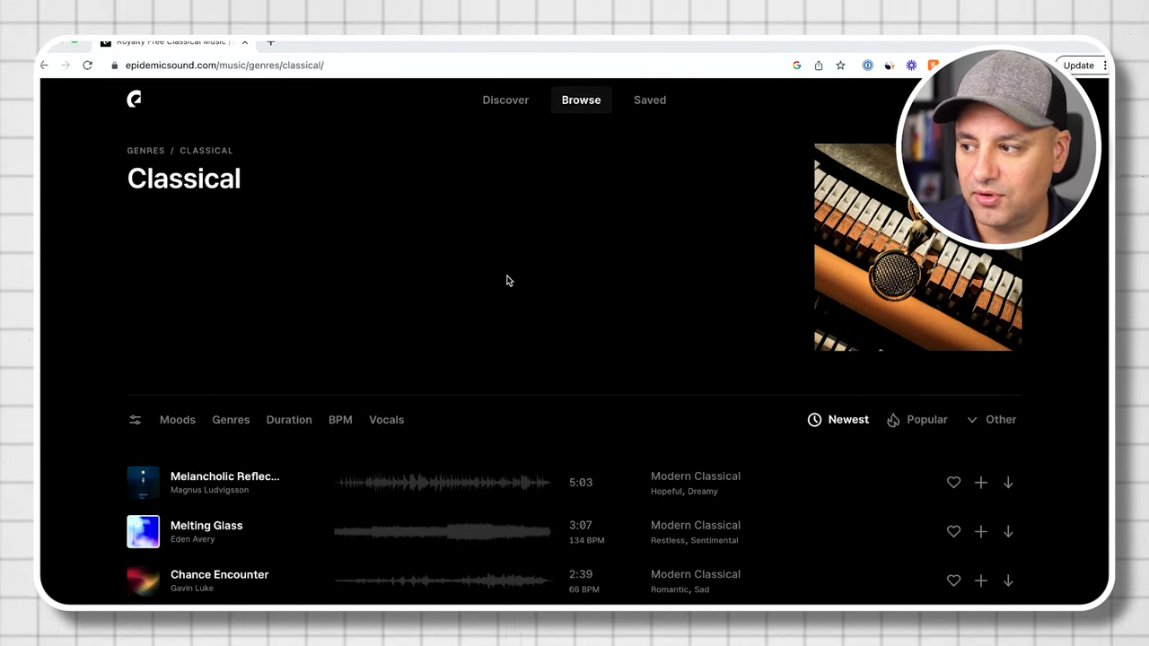
pyautogui.scroll(-3)
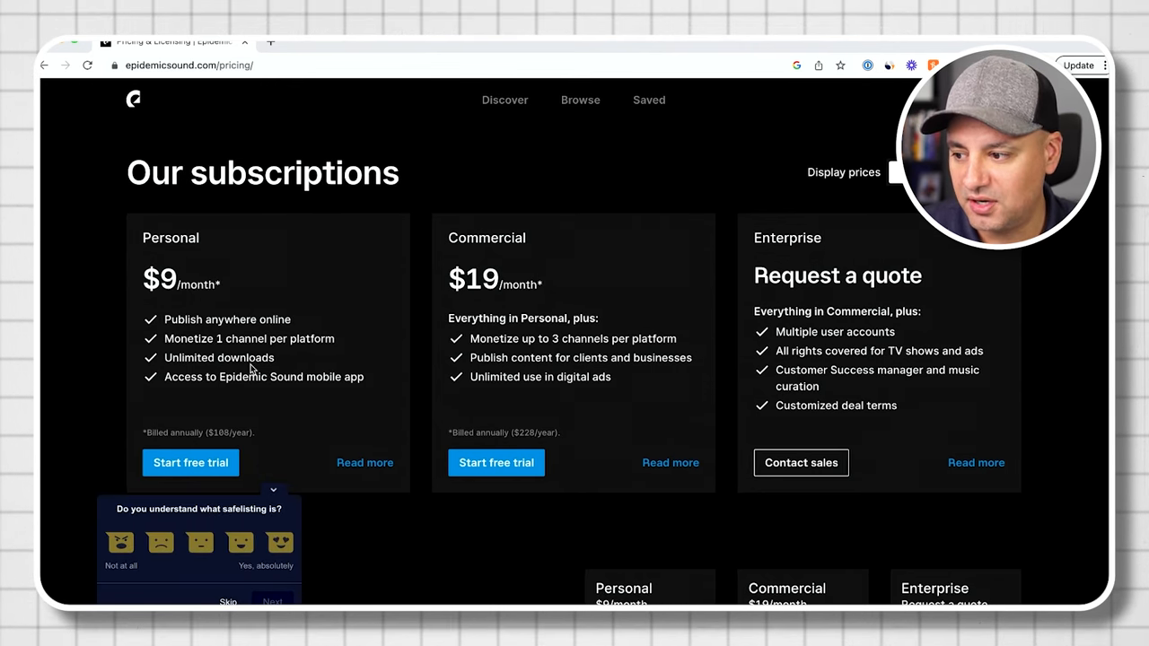
pyautogui.moveTo(165, 319); pyautogui.dragTo(377, 377)
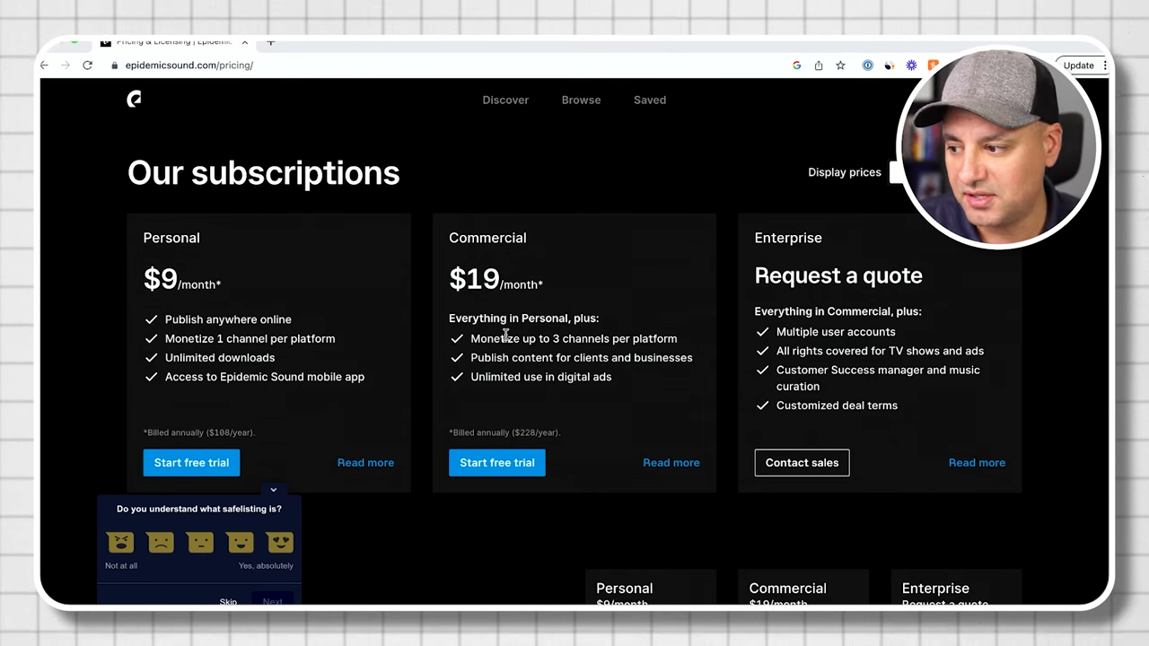
pyautogui.moveTo(271, 357)
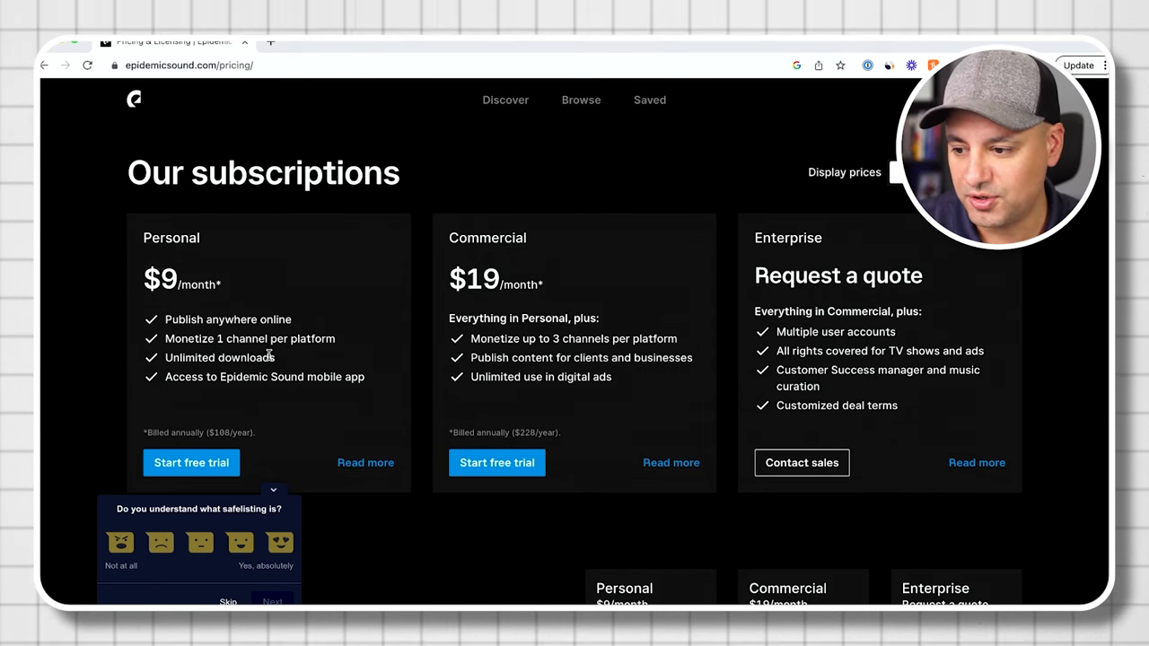
pyautogui.moveTo(533, 376)
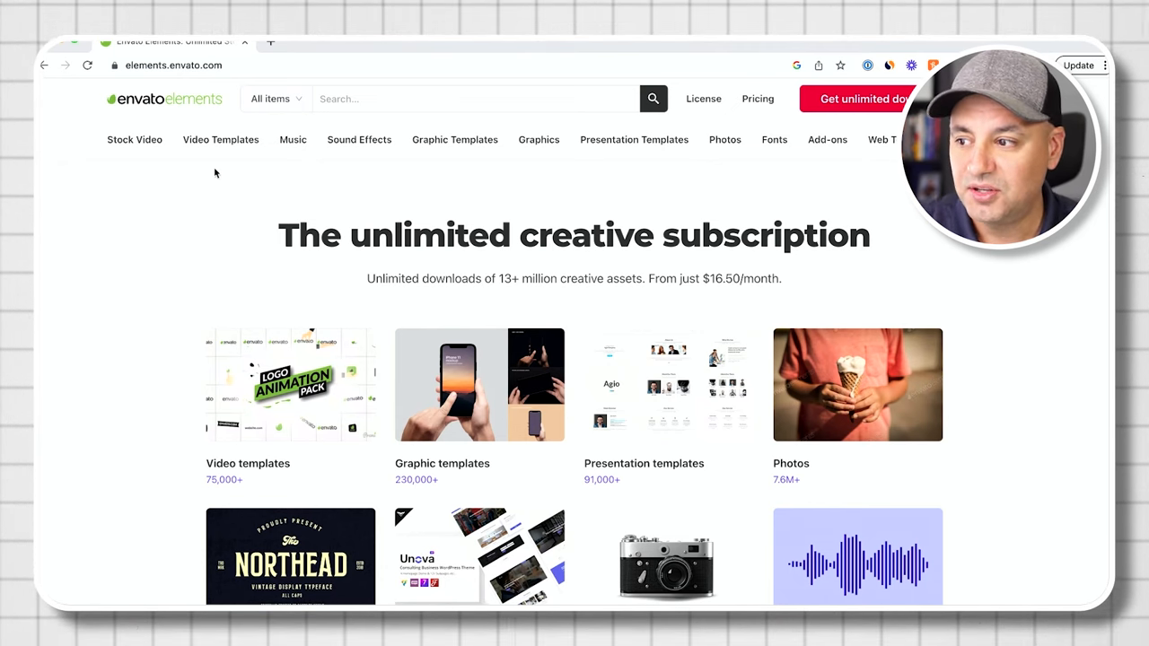
# Go to Music > Royalty Free Music on Envato Elements.
pyautogui.click(454, 139)
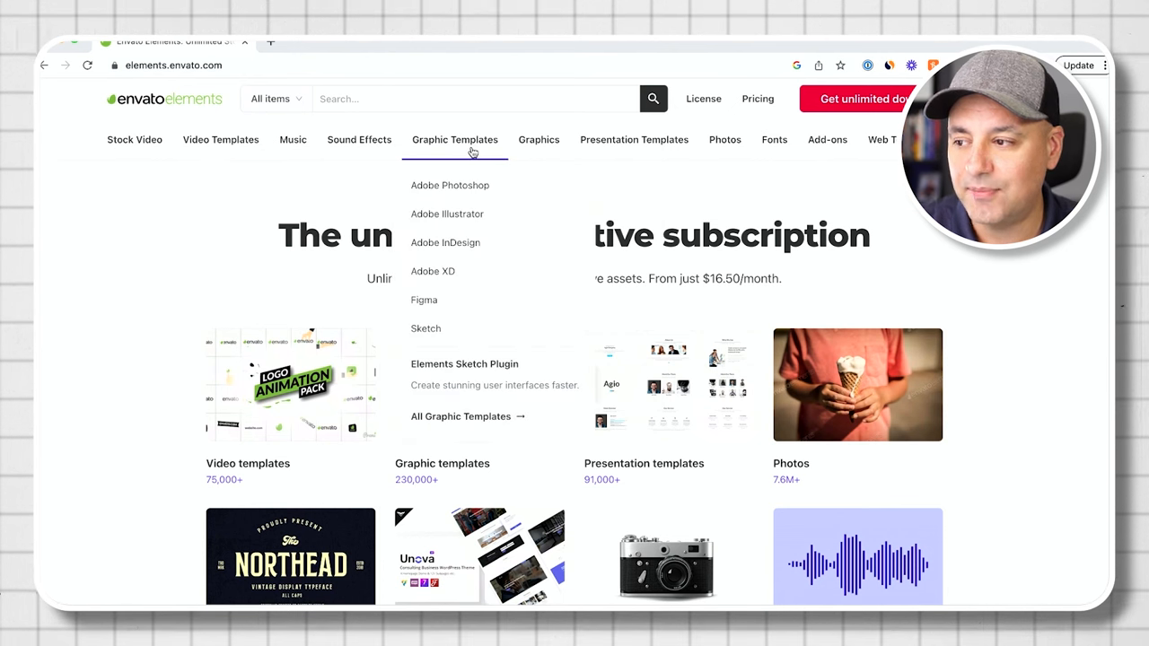
pyautogui.click(293, 139)
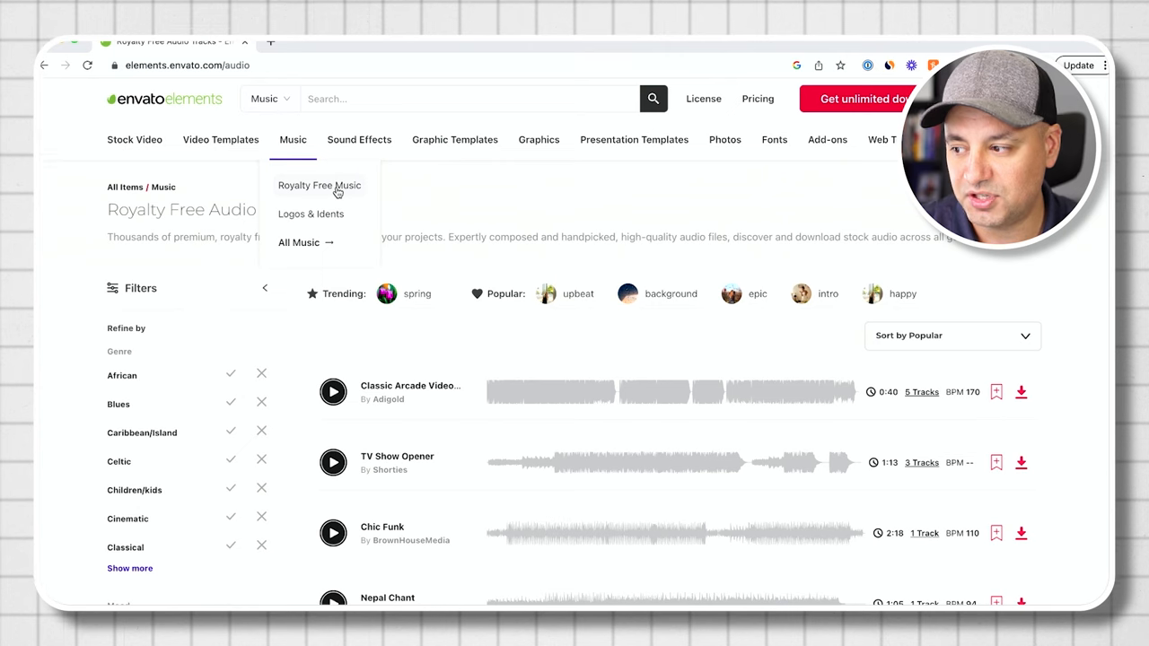
pyautogui.click(319, 186)
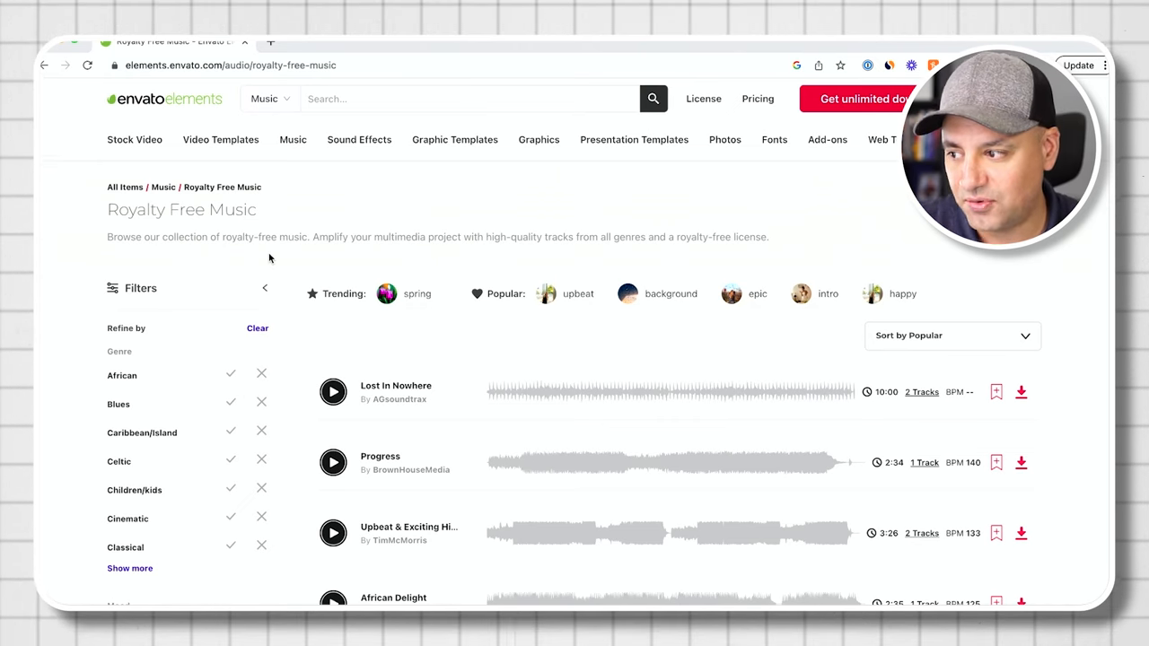
# Open the Lost In Nowhere track, select its downloaded WAV in Finder, and close Finder.
pyautogui.click(396, 385)
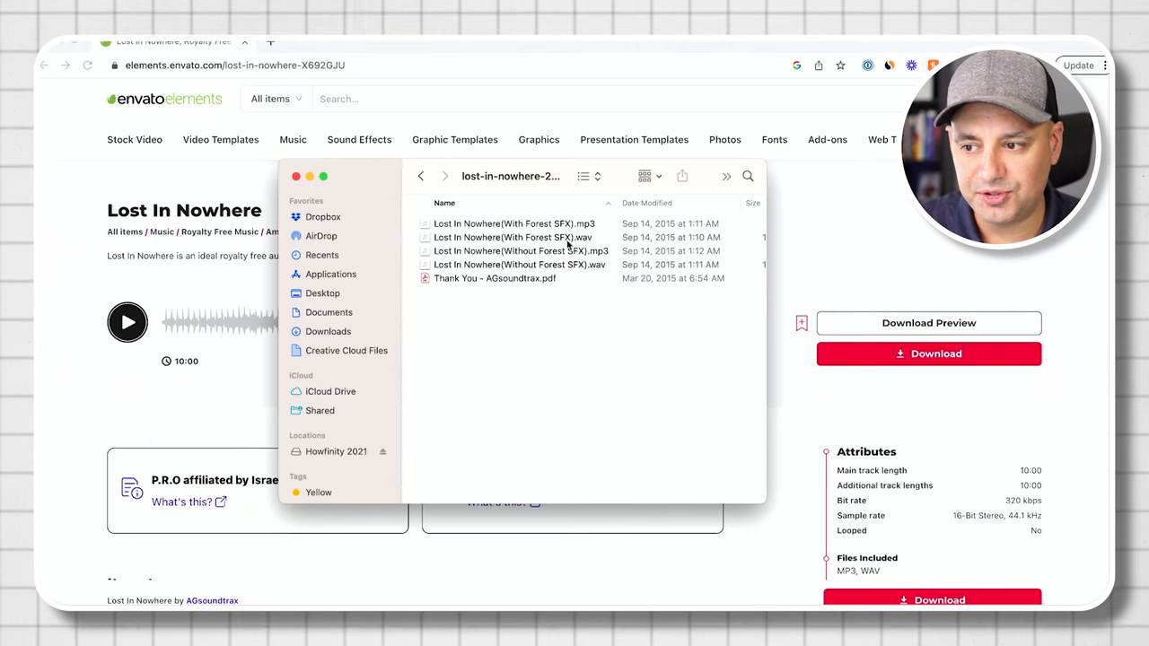
pyautogui.click(514, 237)
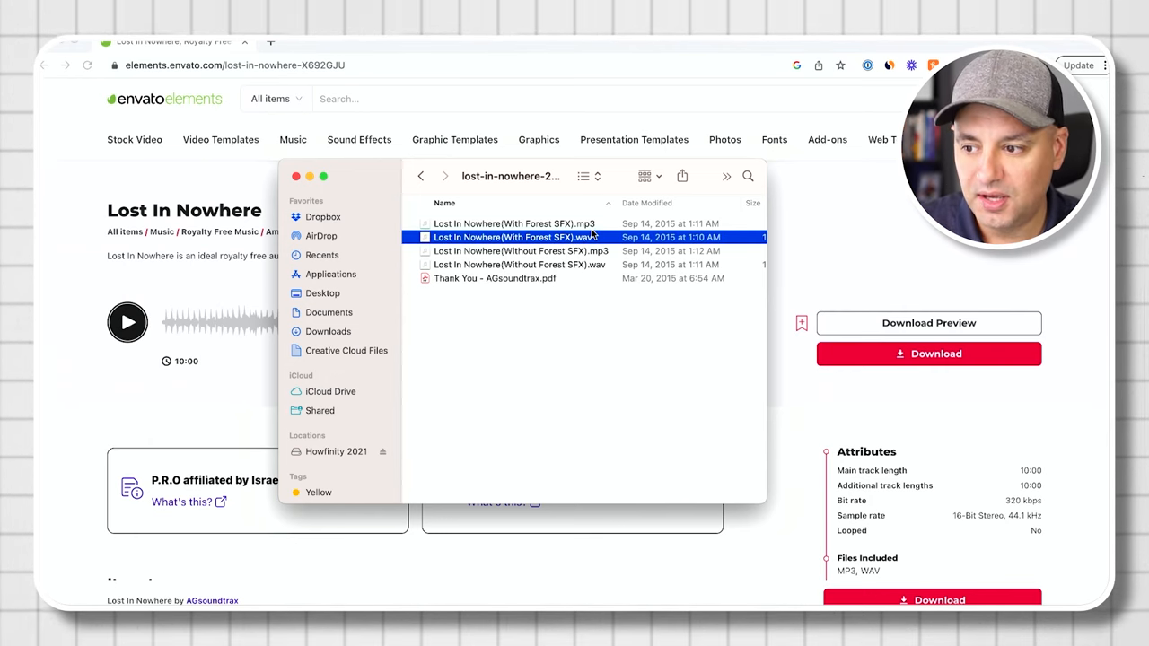
pyautogui.click(495, 278)
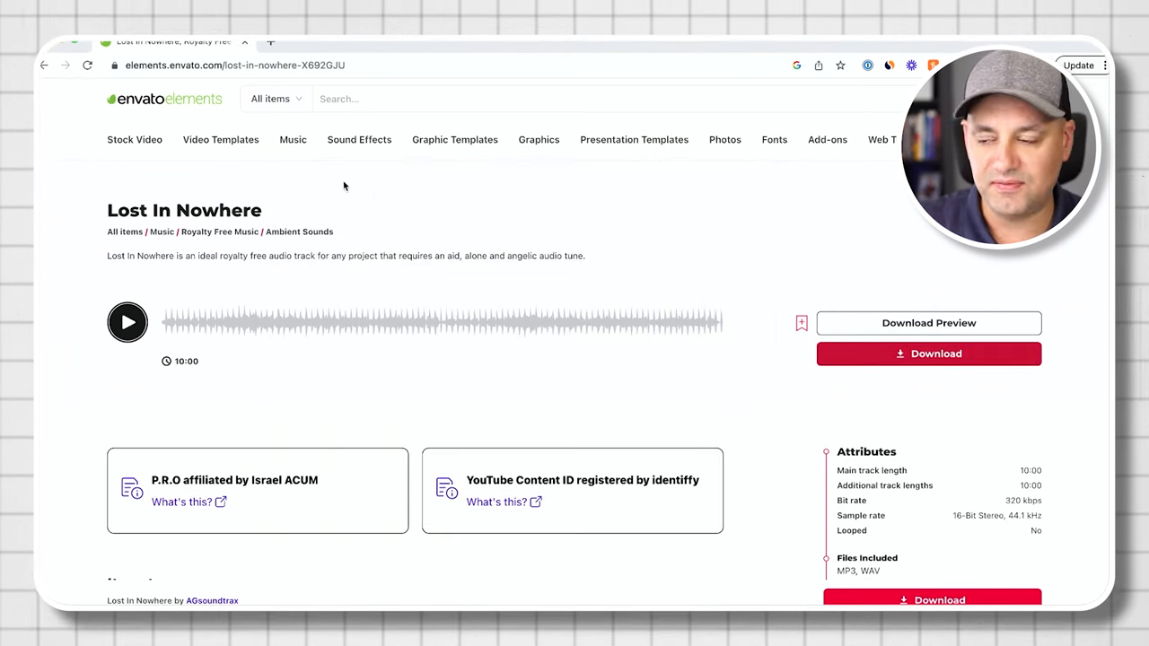
pyautogui.click(358, 139)
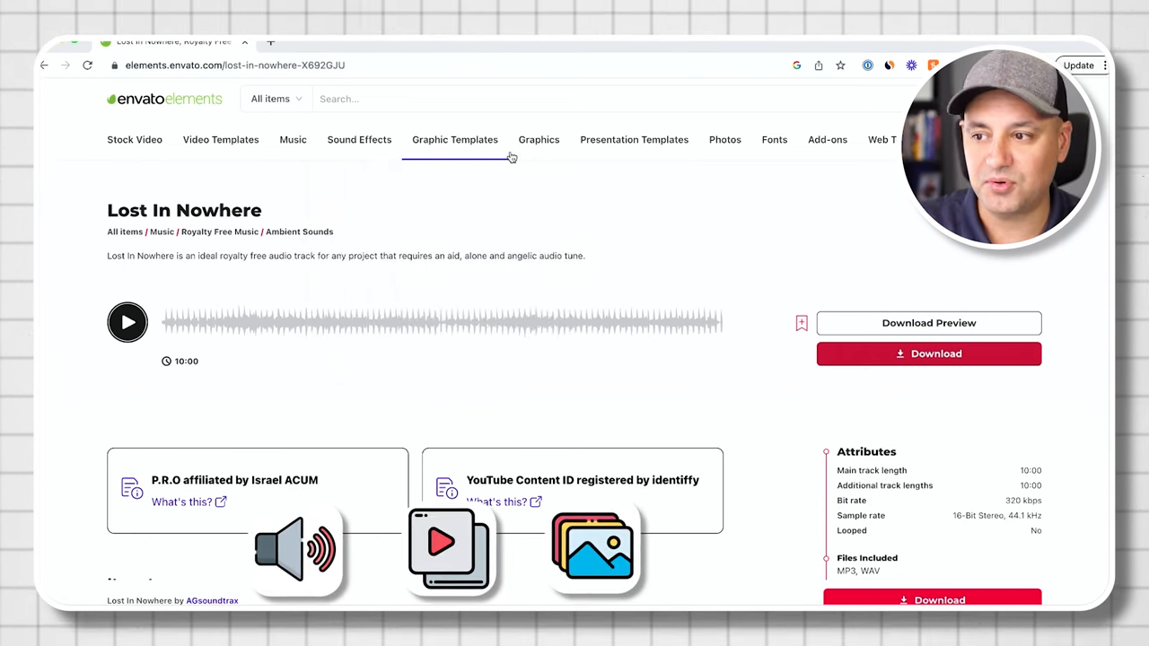
pyautogui.click(539, 139)
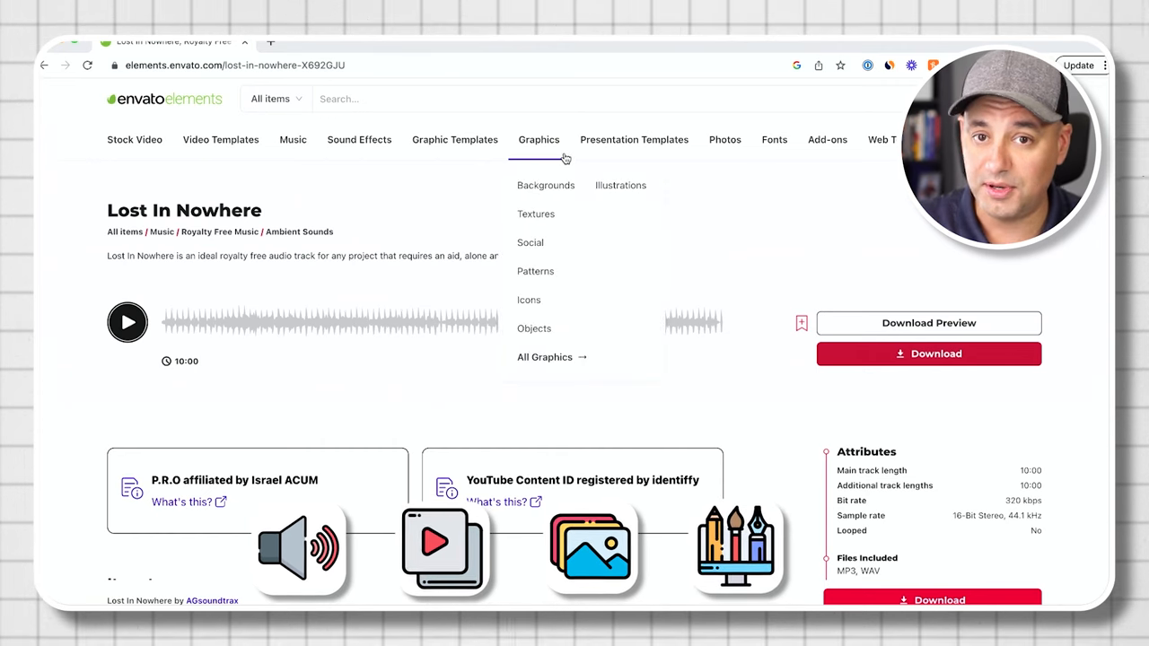
pyautogui.moveTo(184, 149)
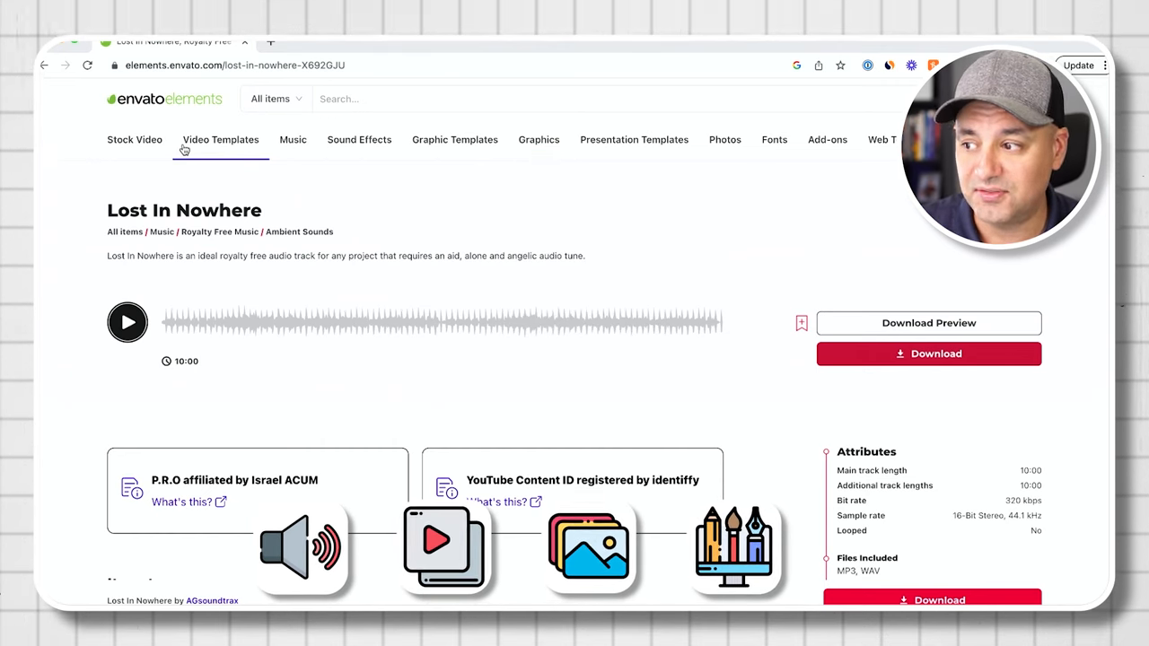
pyautogui.click(220, 140)
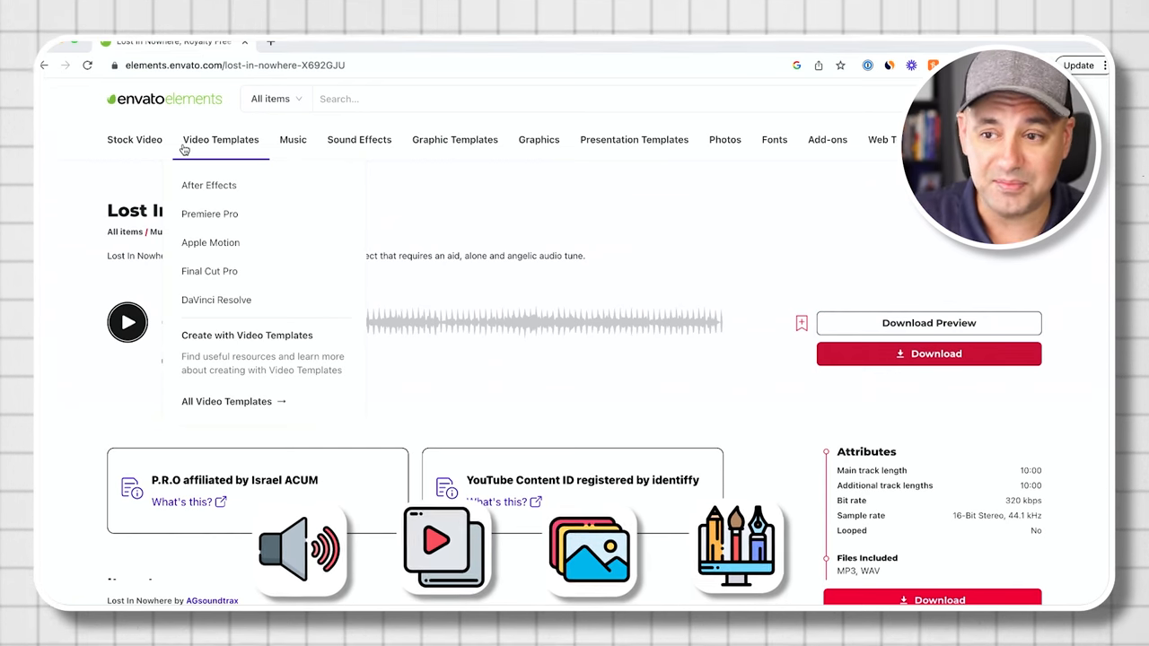
pyautogui.moveTo(632, 194)
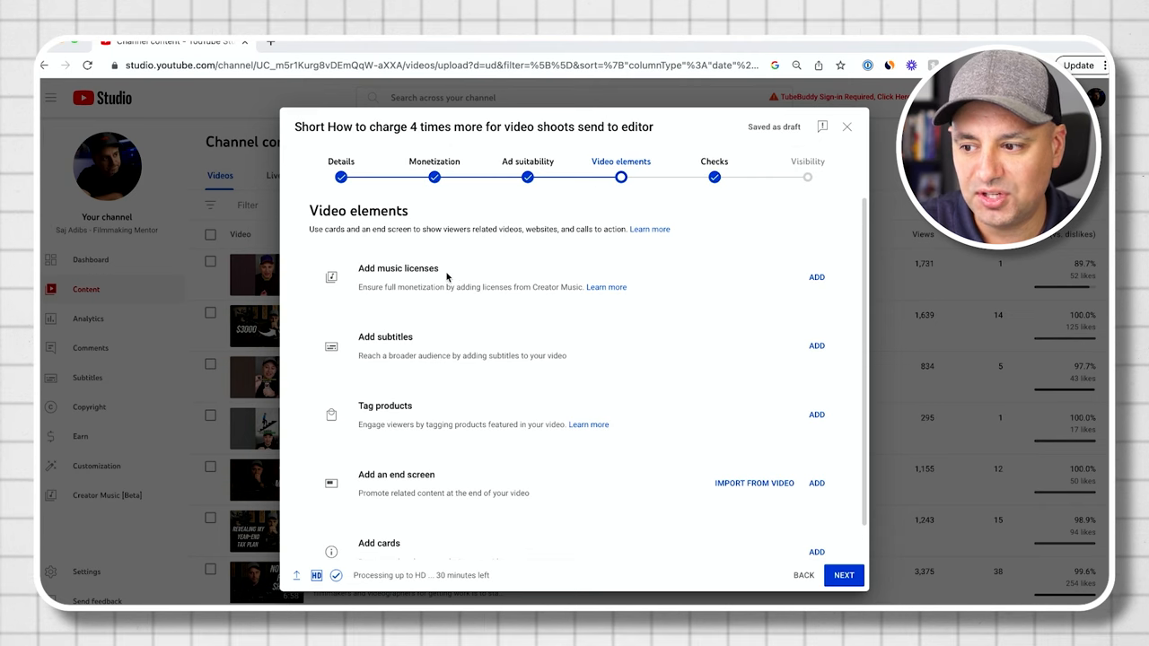
pyautogui.moveTo(482, 301)
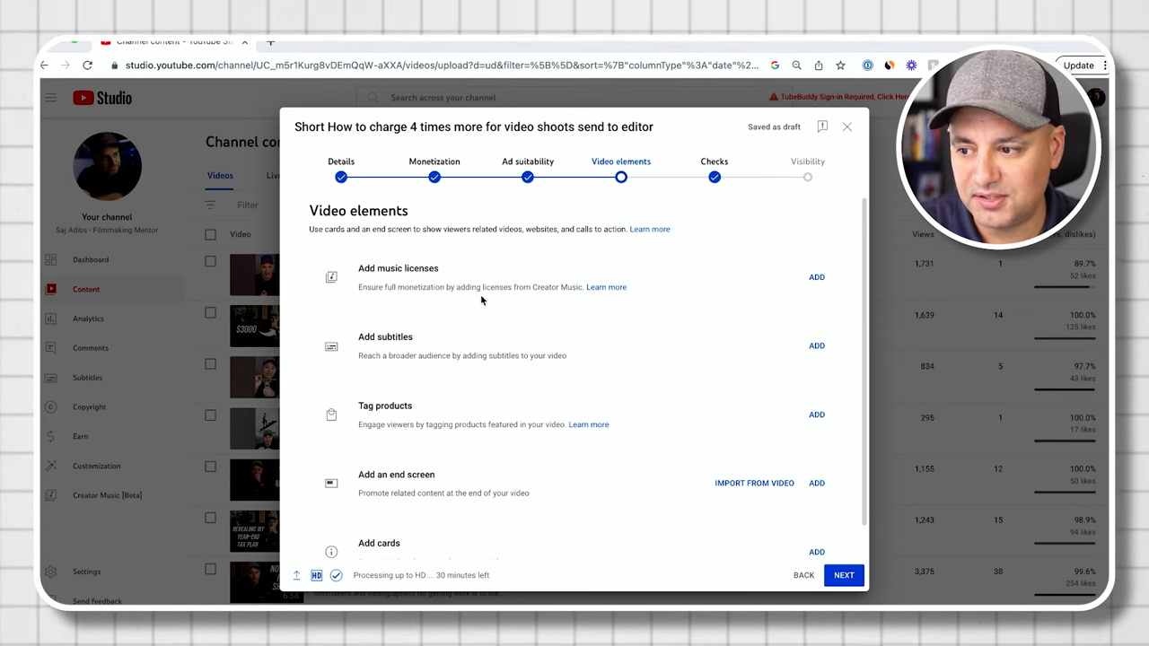
pyautogui.moveTo(596, 294)
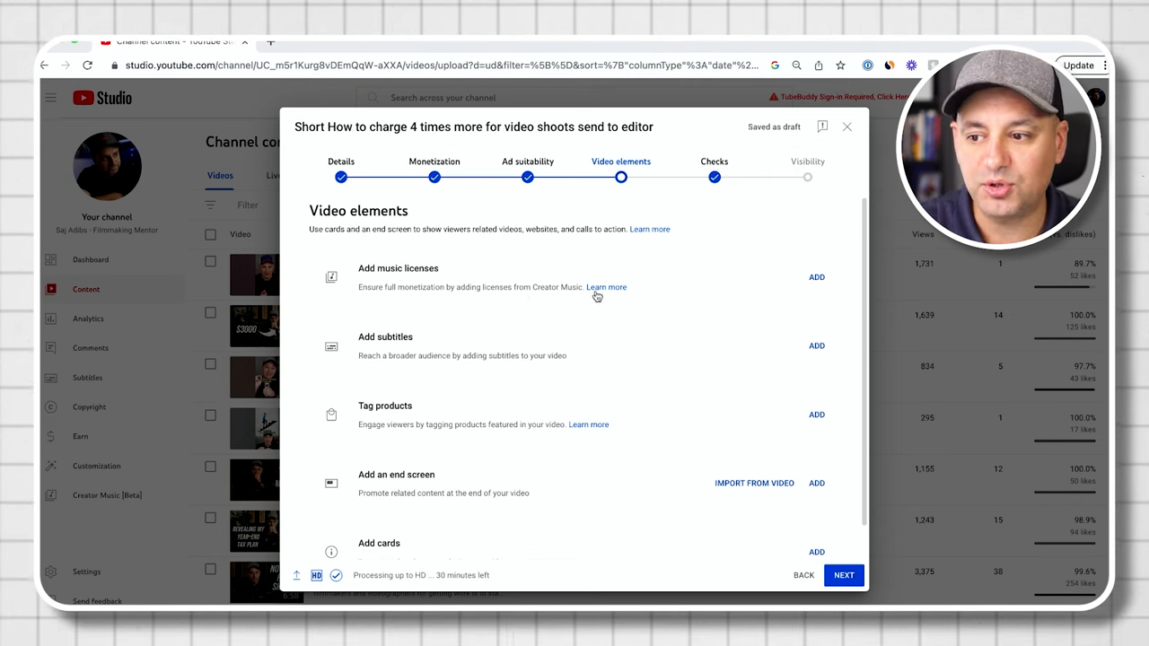
pyautogui.moveTo(569, 296)
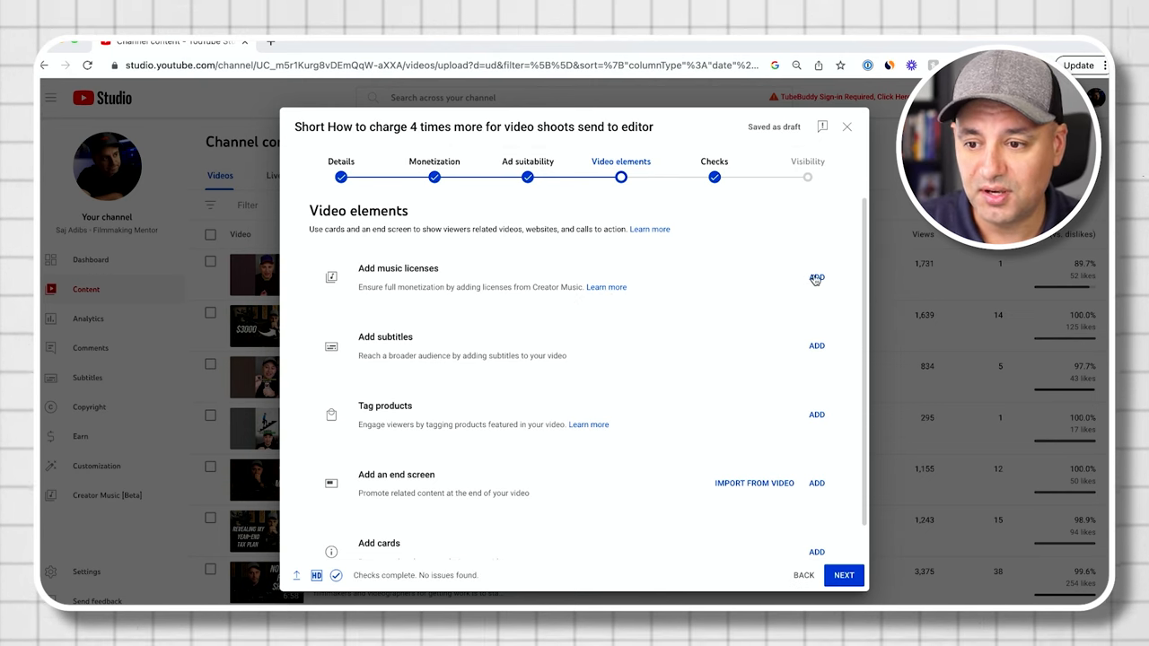
# Start adding music licenses and show the options for the downloaded Fearless Pt. II.
pyautogui.click(816, 278)
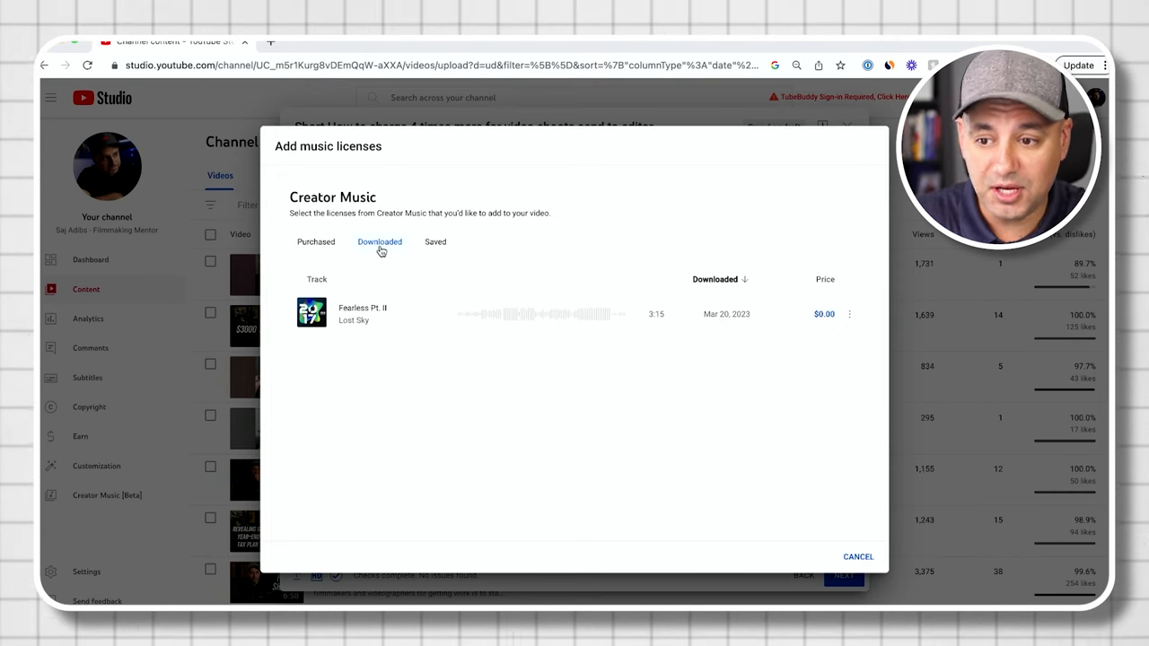
pyautogui.click(850, 314)
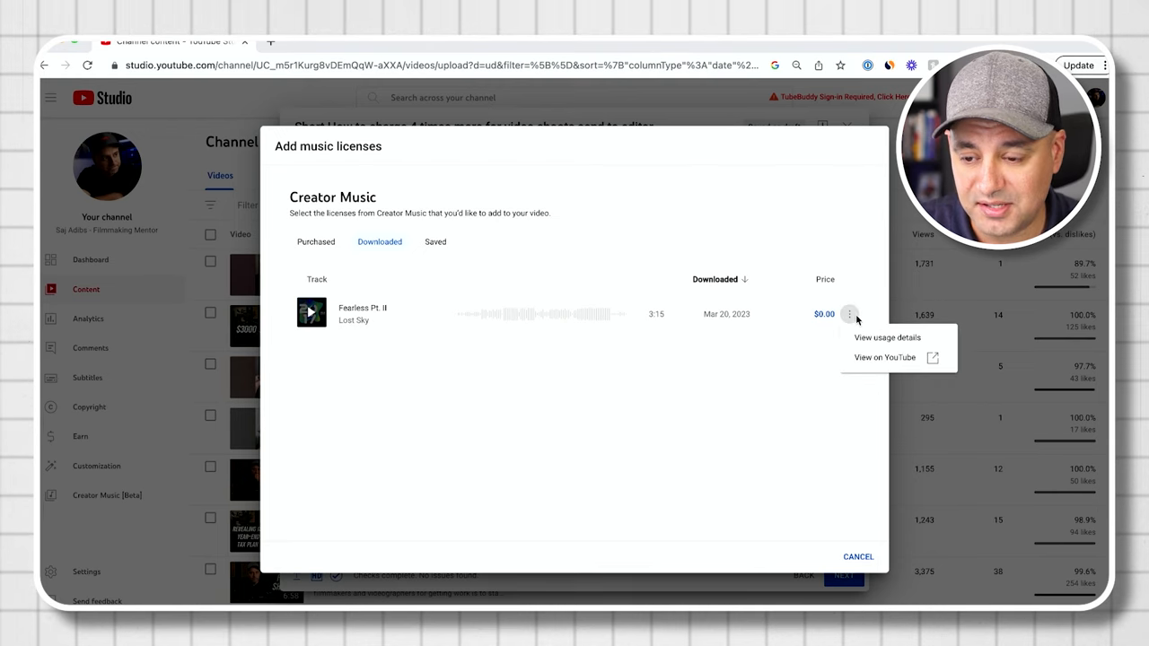